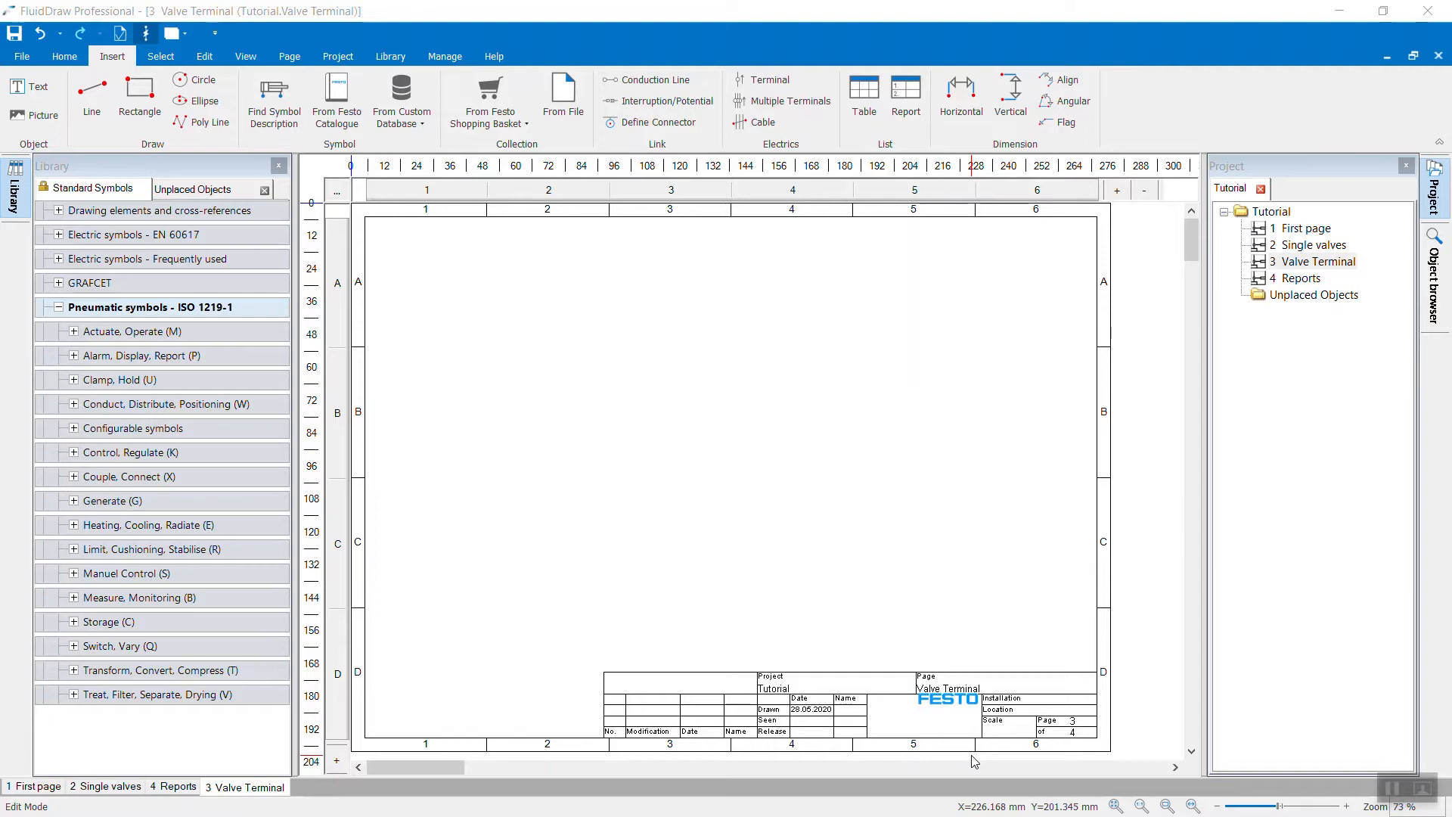
pyautogui.moveTo(838, 523)
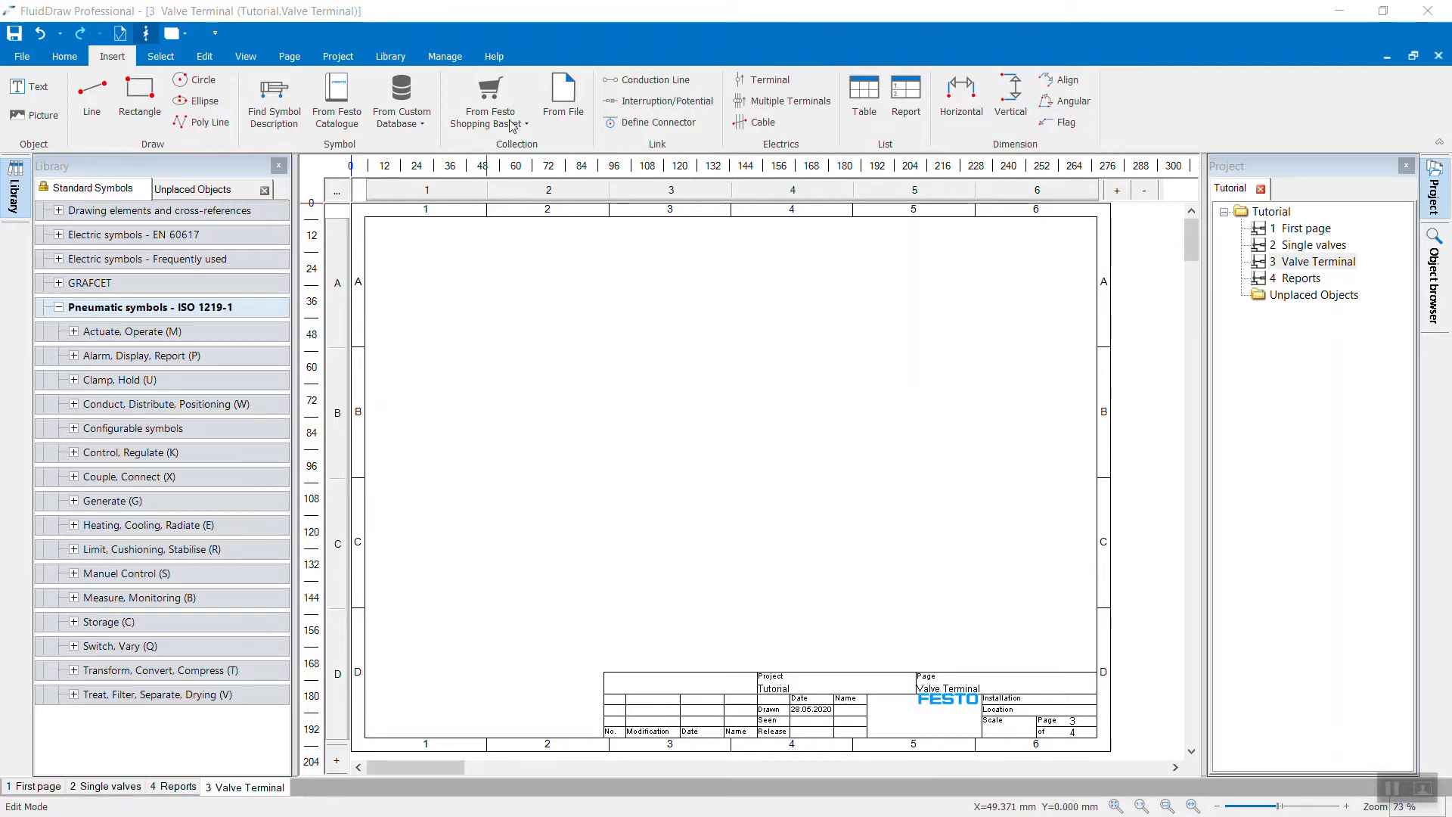
# Start a Festo shopping basket import, choose the Tutorial basket and keep only VALVE TERMINAL ticked.
pyautogui.click(488, 100)
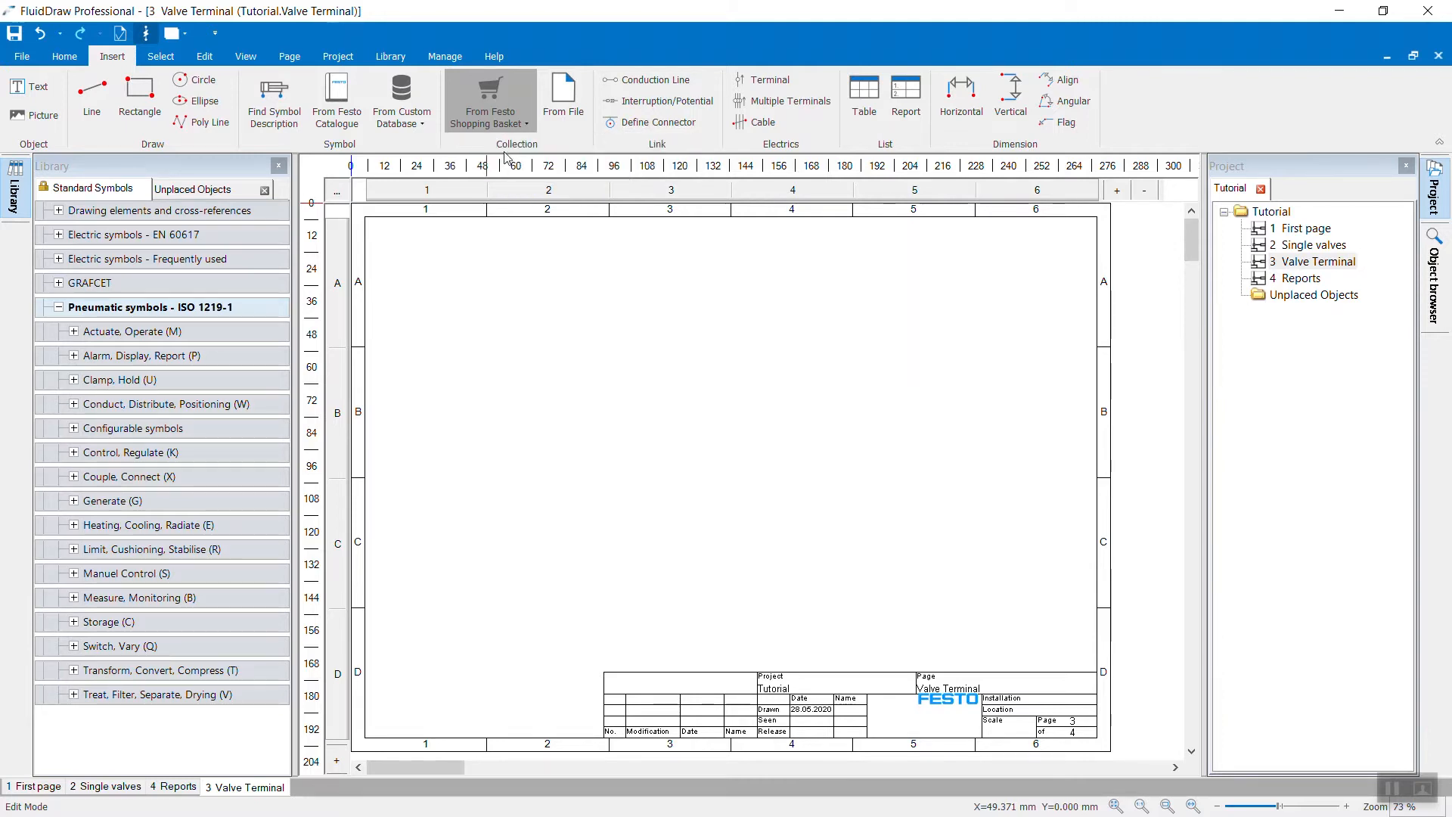
pyautogui.click(489, 99)
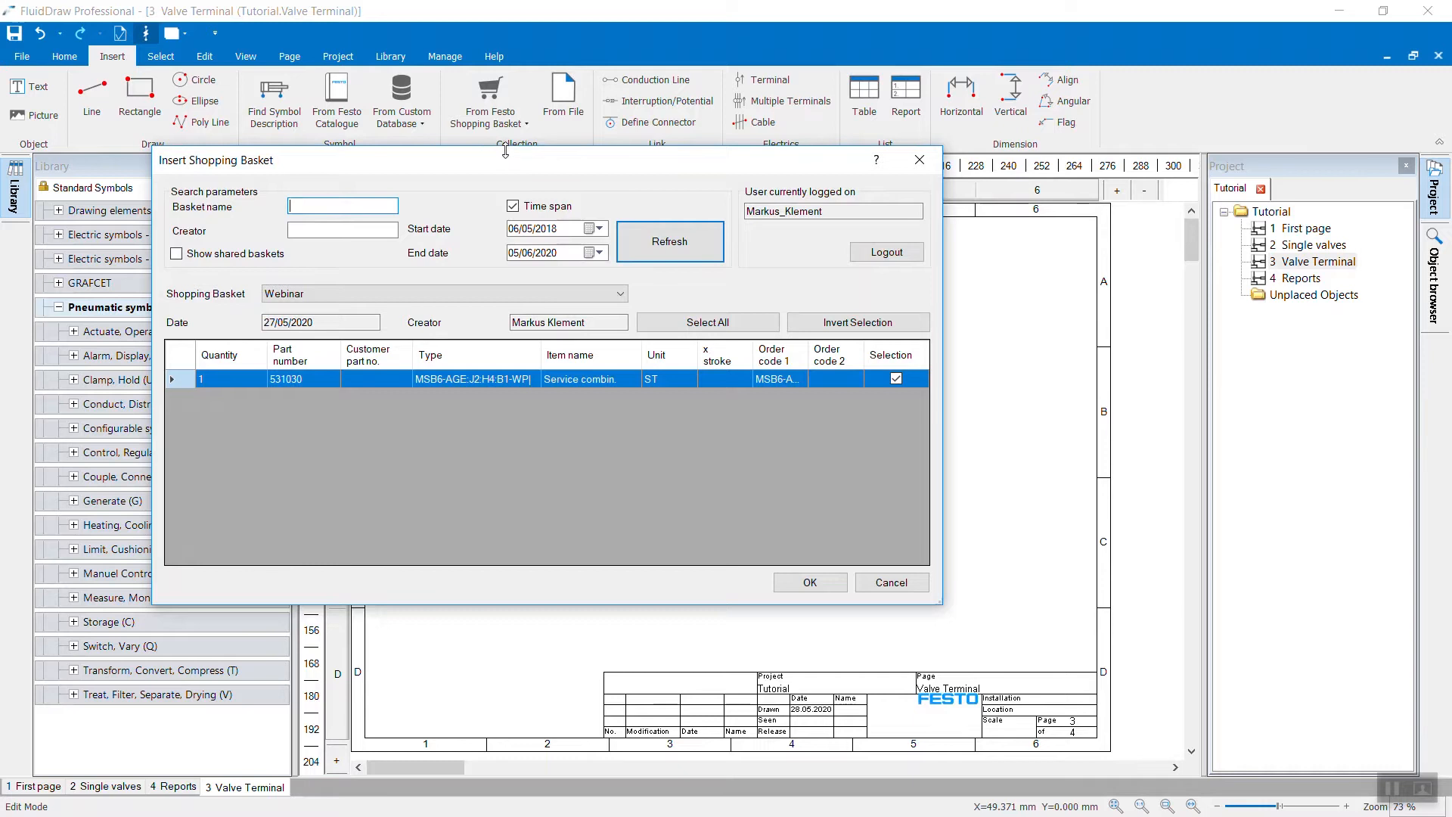
pyautogui.moveTo(528, 168)
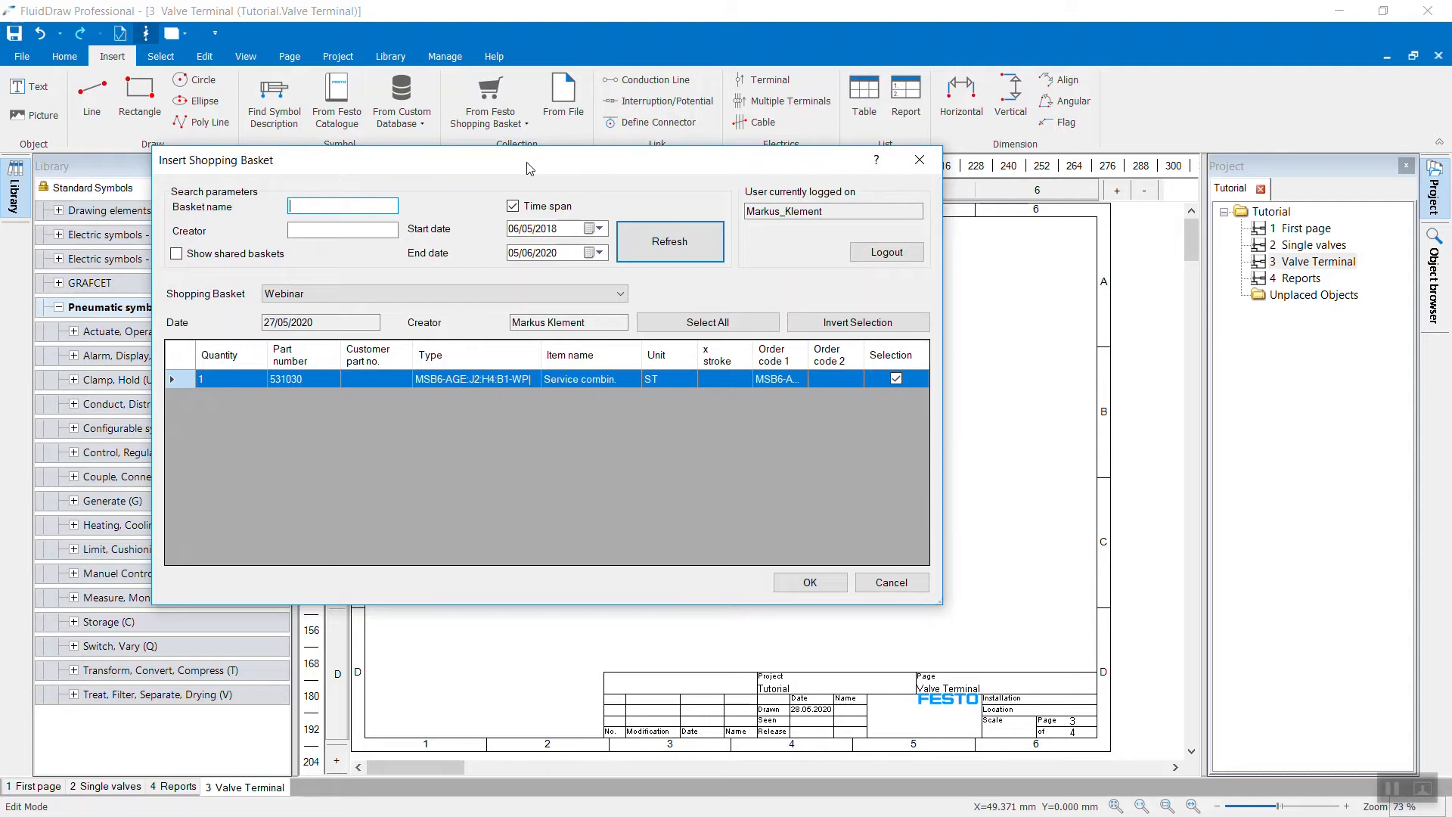
pyautogui.moveTo(452, 291)
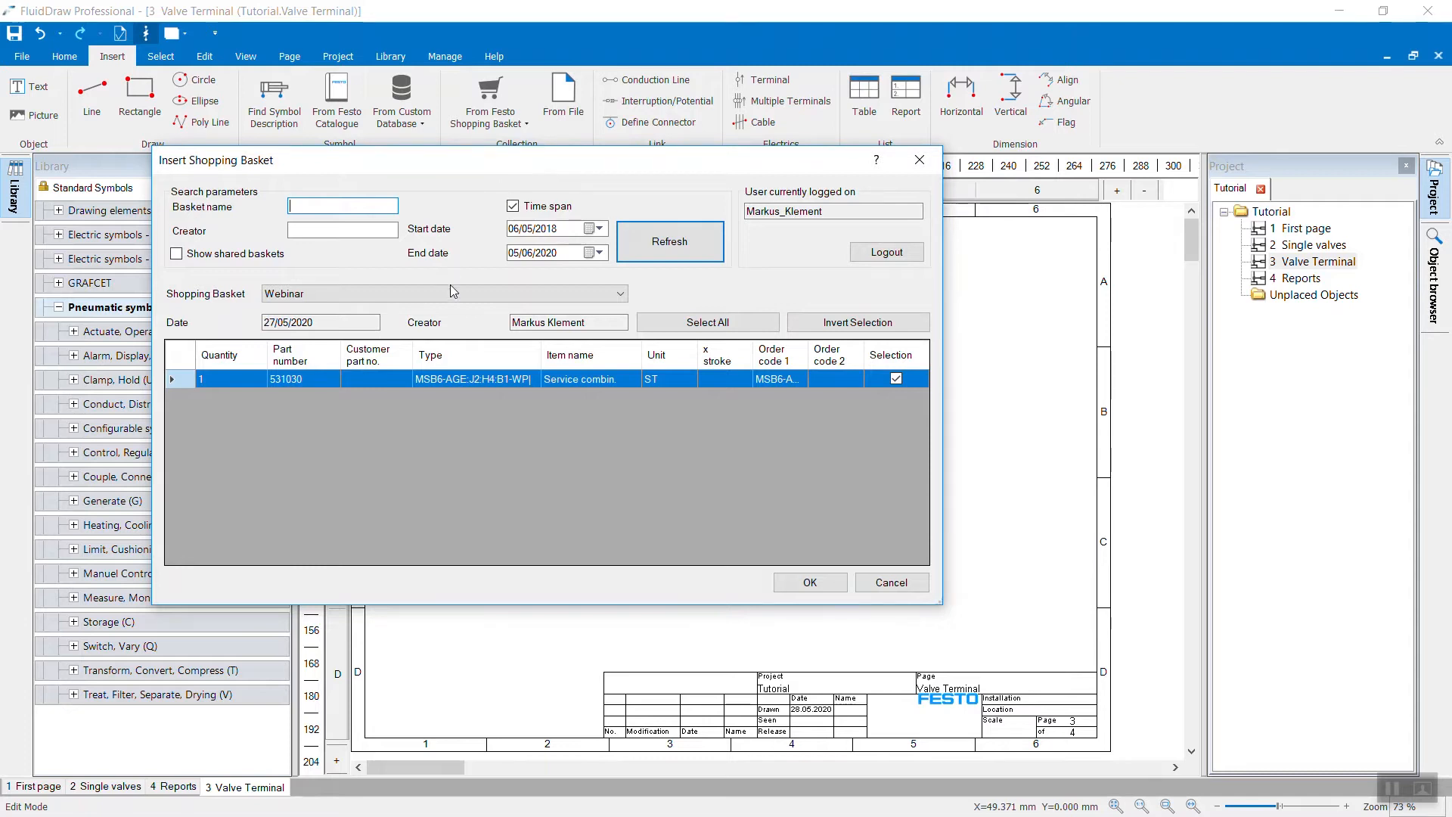
pyautogui.click(619, 294)
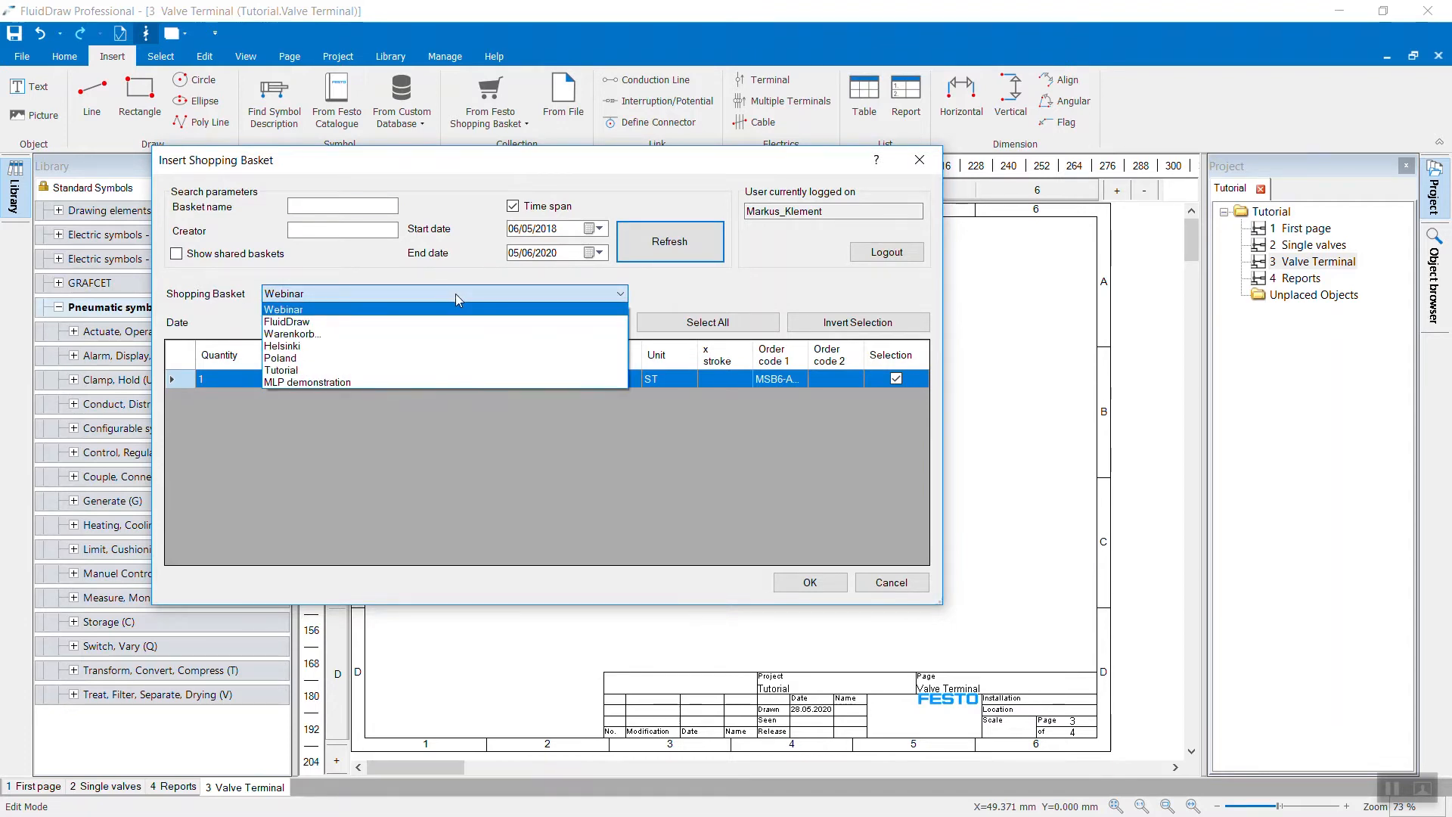
pyautogui.moveTo(327, 381)
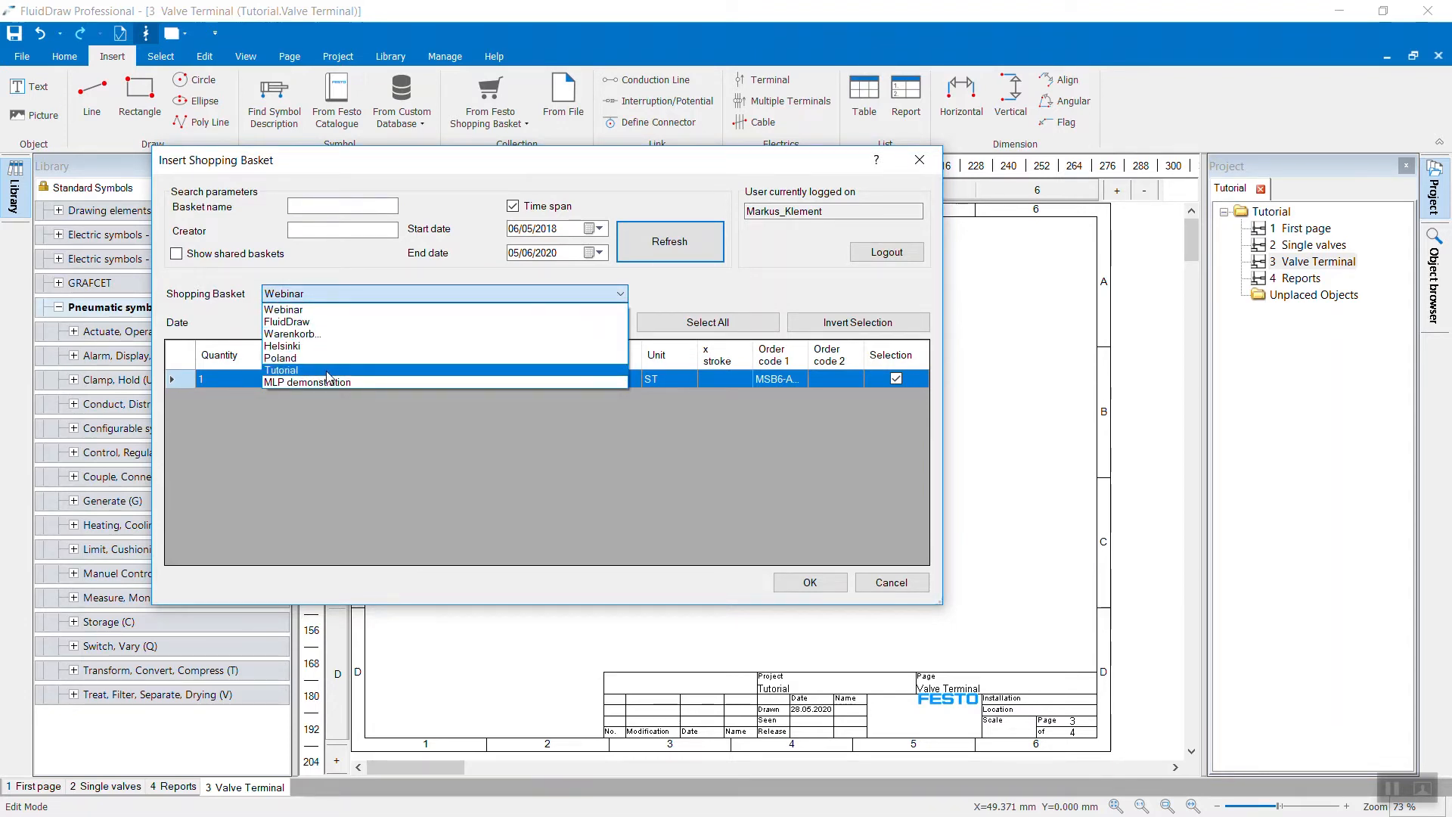
pyautogui.click(281, 369)
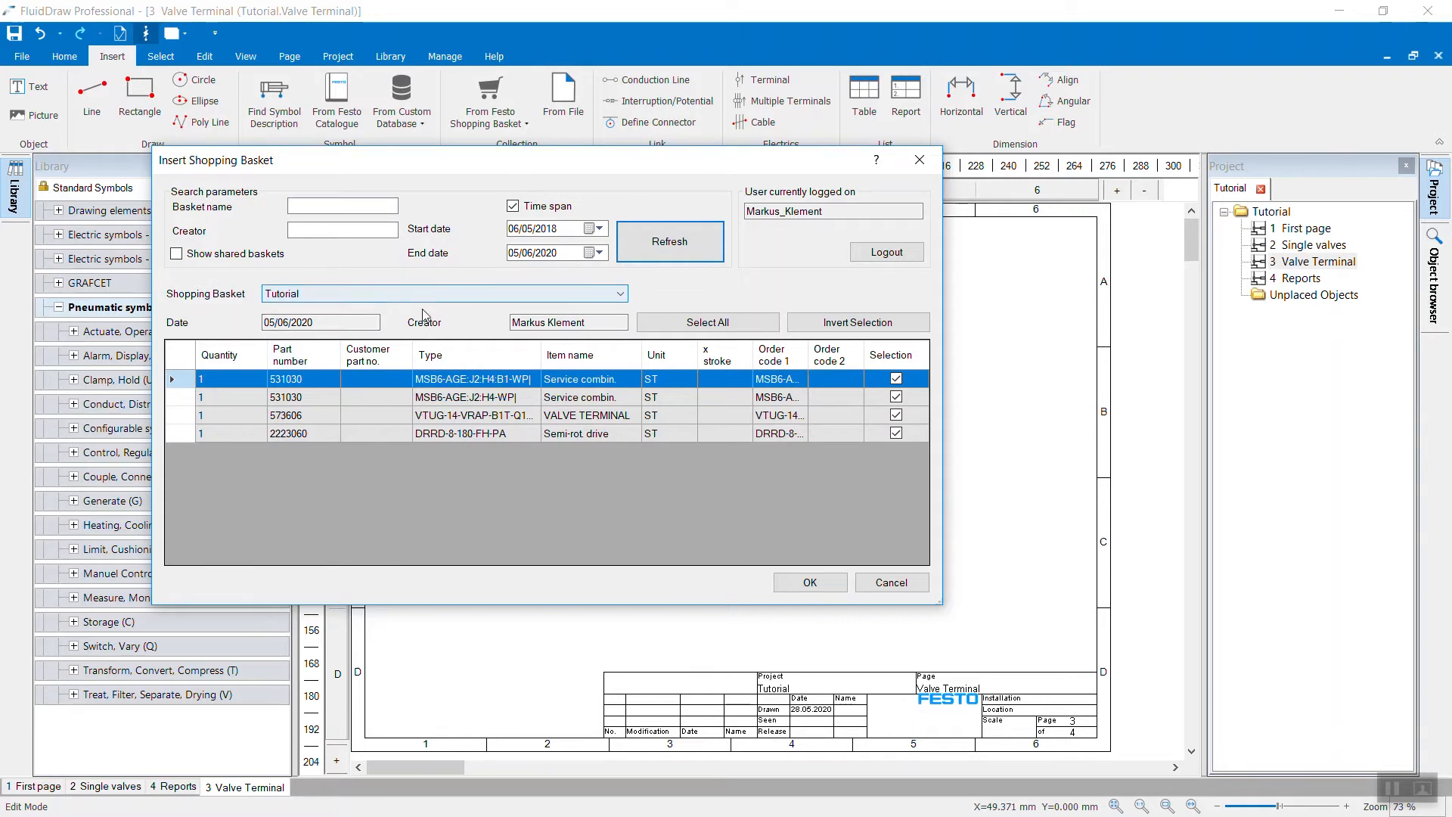
pyautogui.moveTo(725, 424)
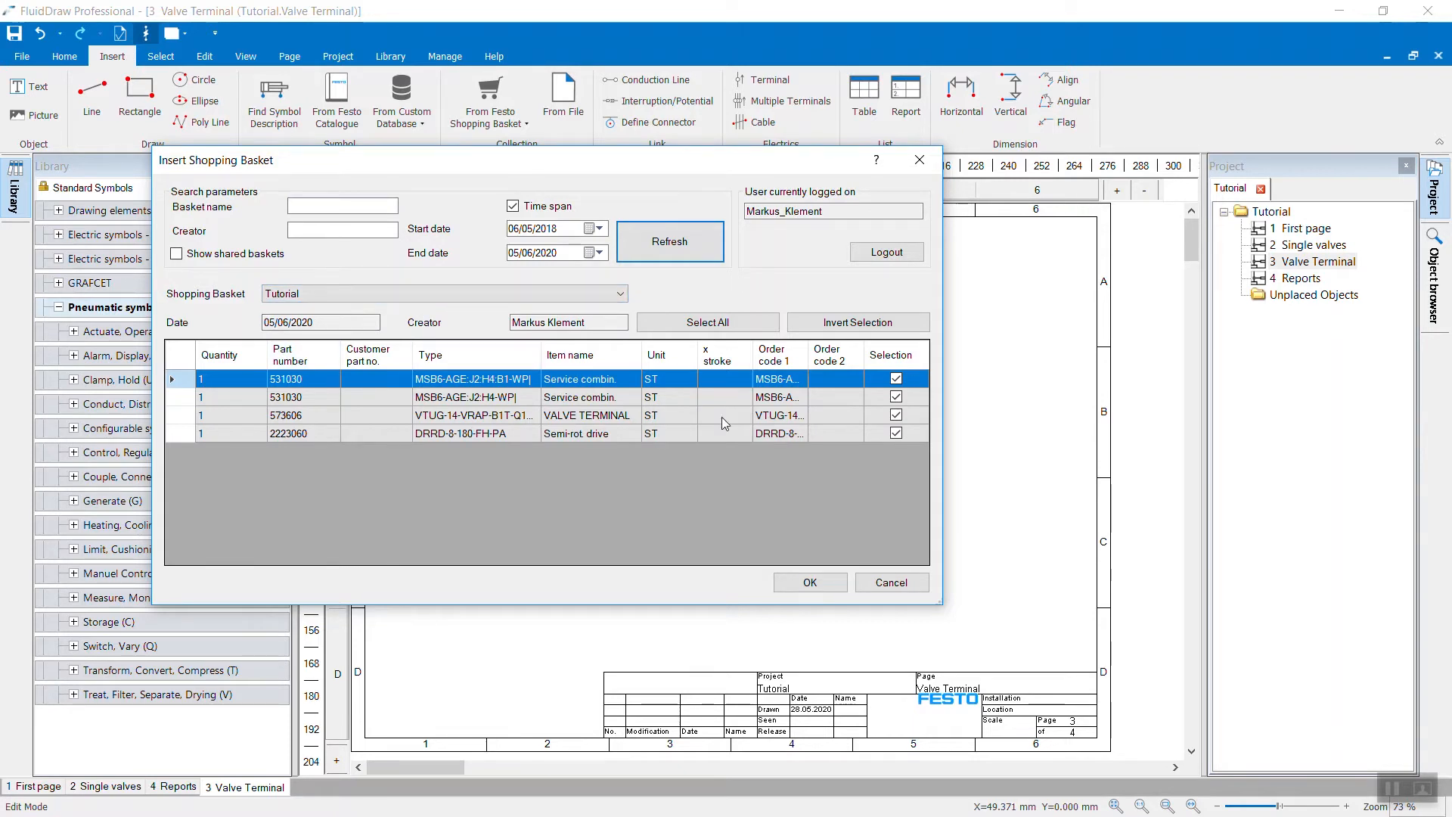
pyautogui.click(894, 398)
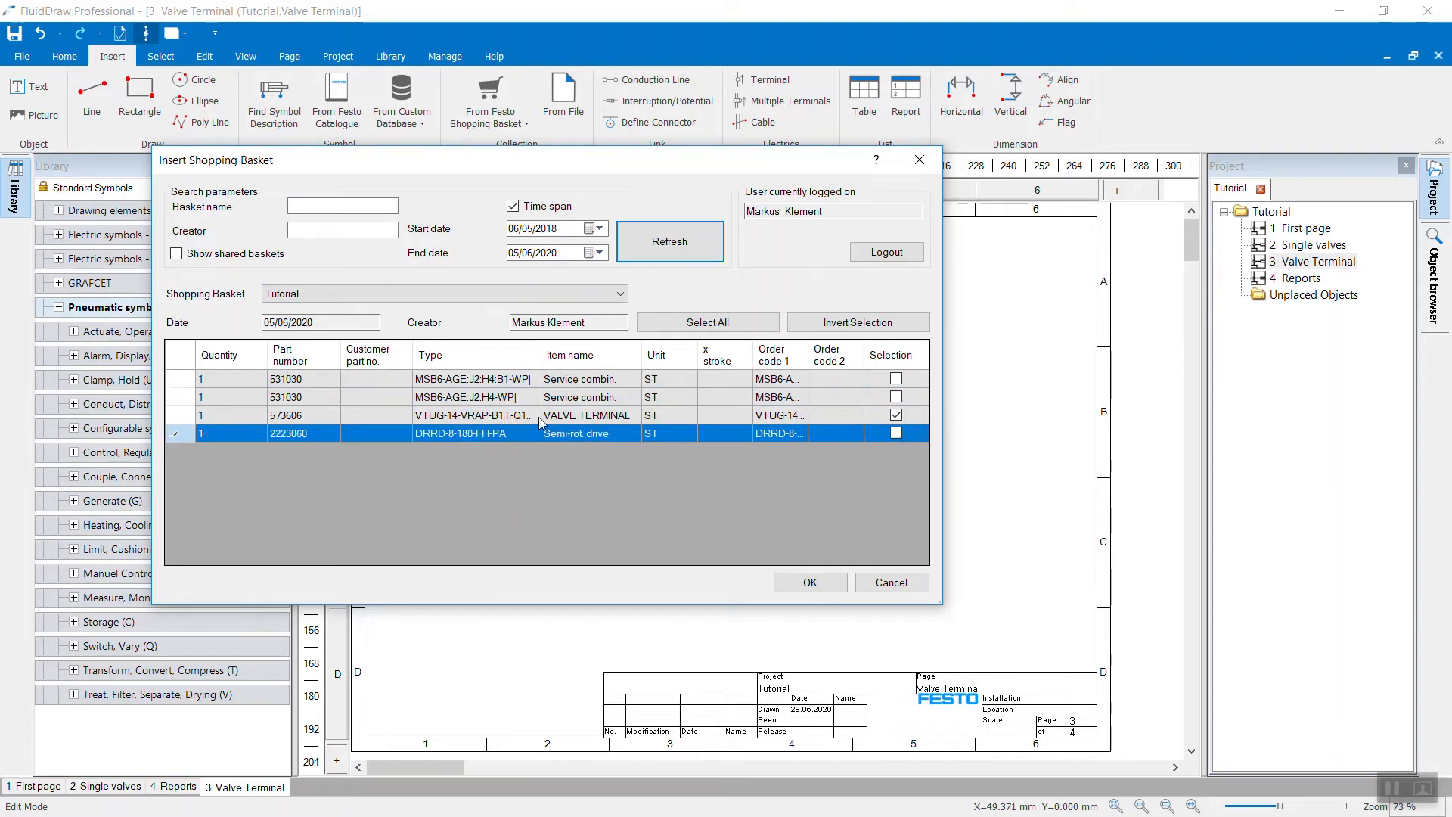
pyautogui.moveTo(809, 581)
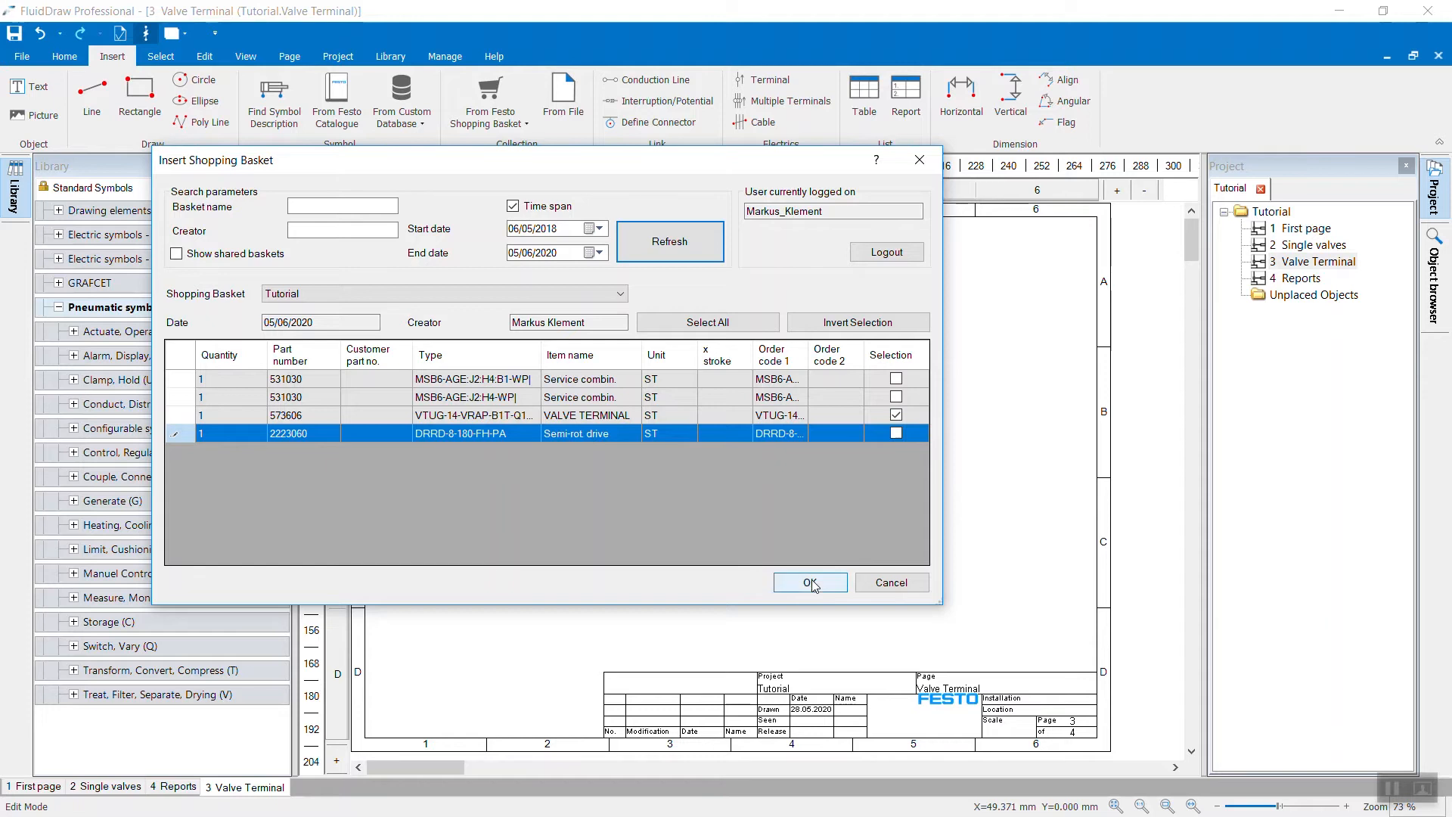
# Confirm the import and place the valve terminal on page 3, Valve Terminal.
pyautogui.click(808, 581)
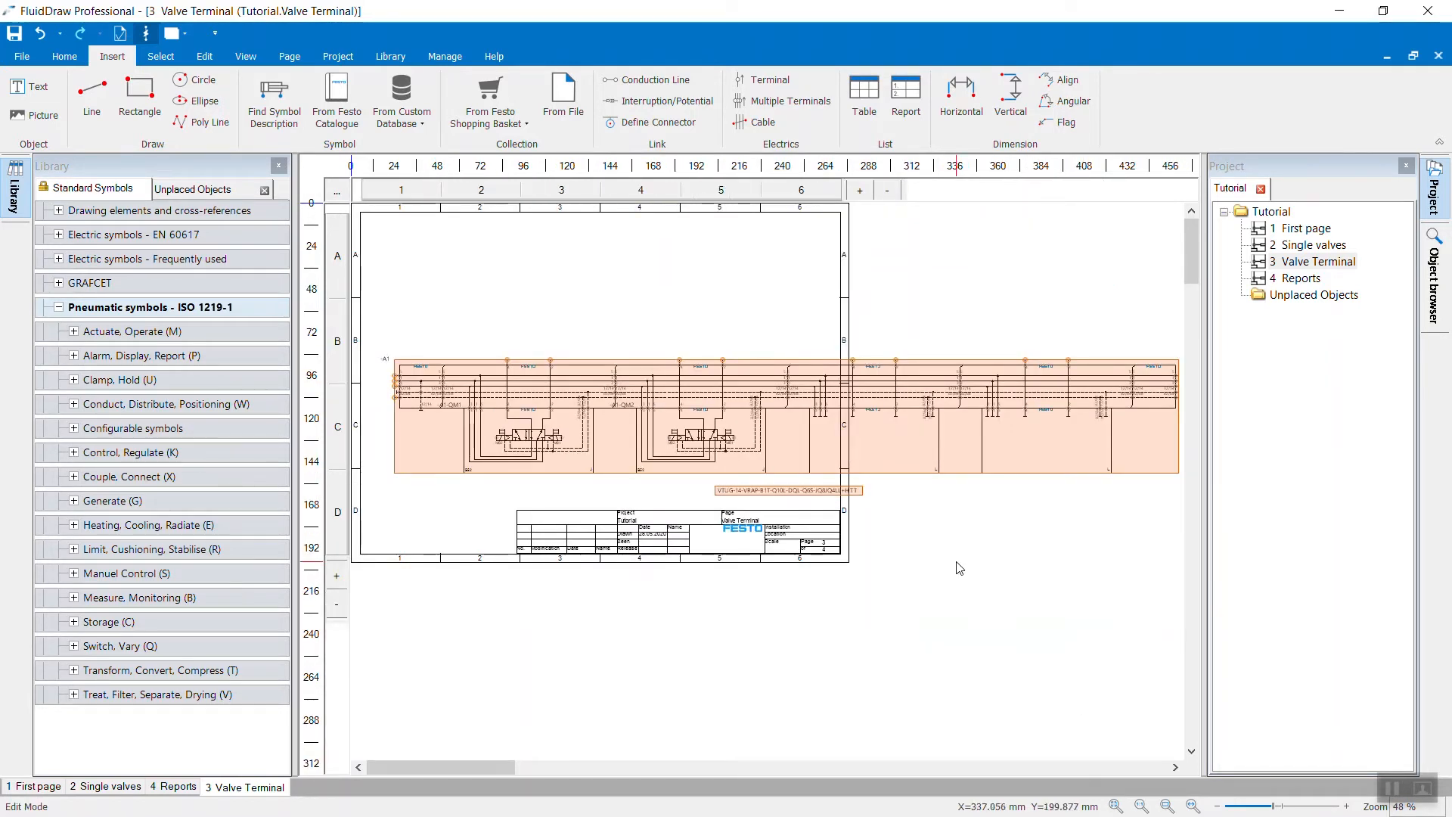
pyautogui.moveTo(697, 313)
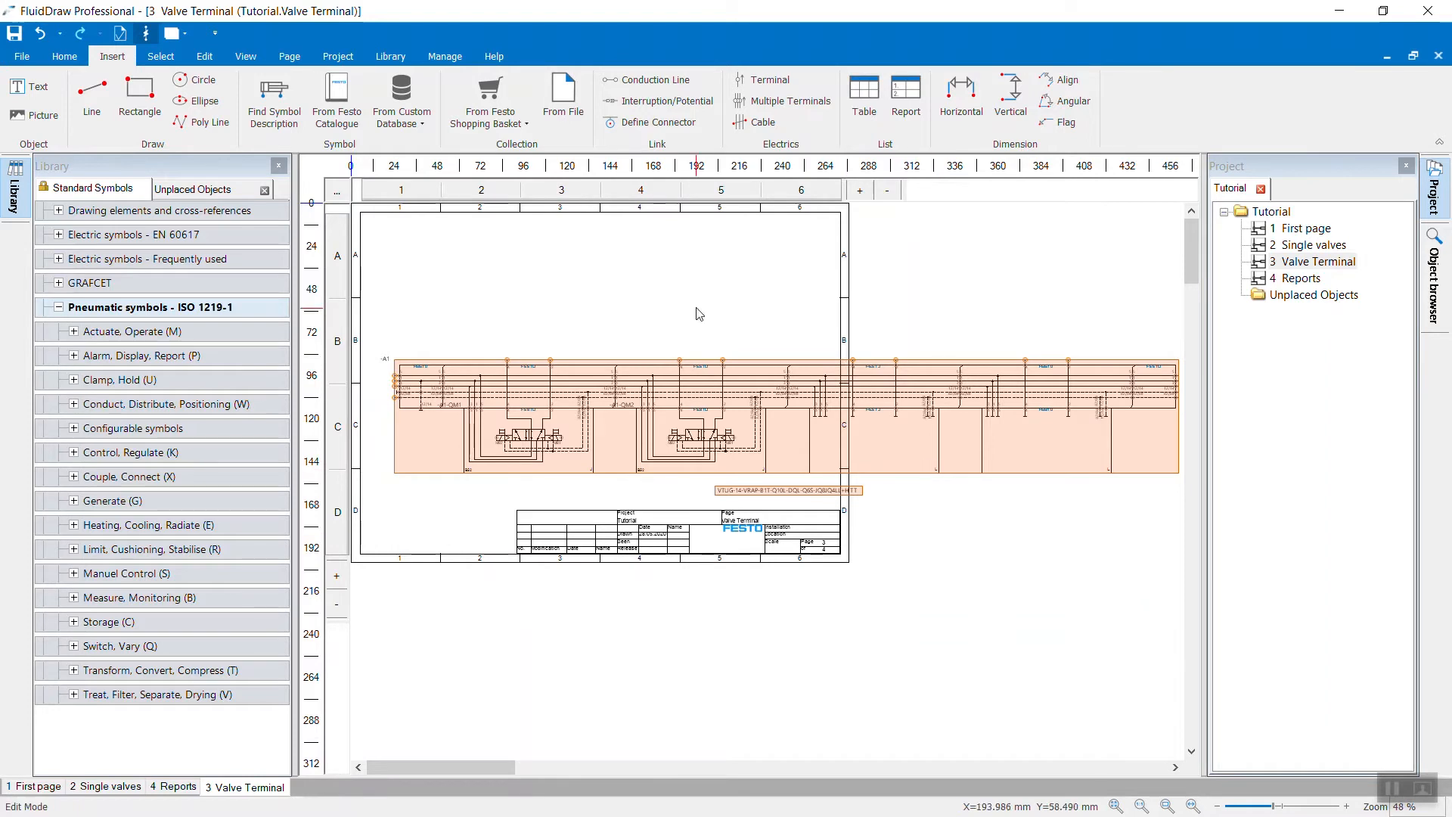
pyautogui.moveTo(696, 286)
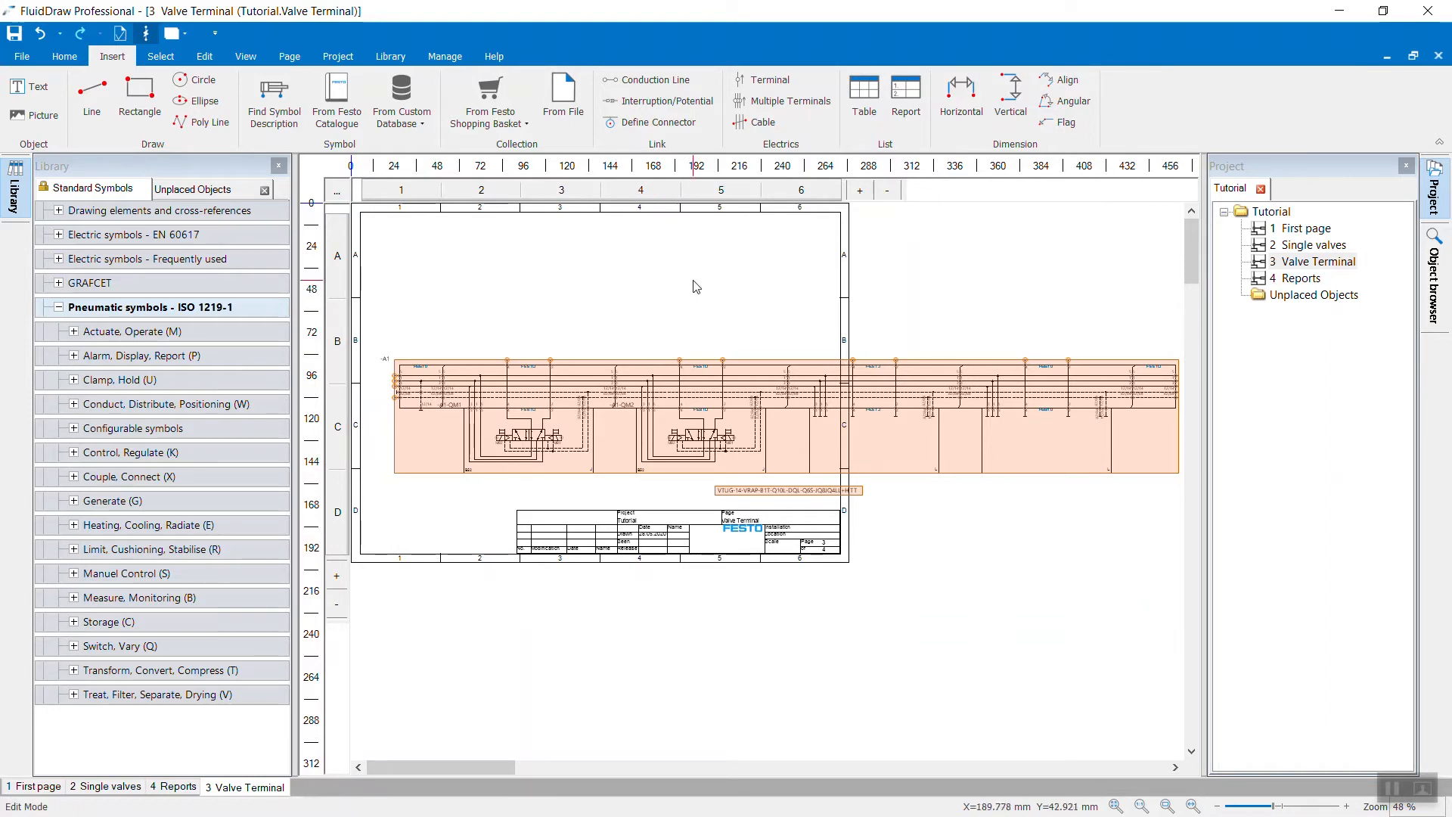
pyautogui.moveTo(708, 287)
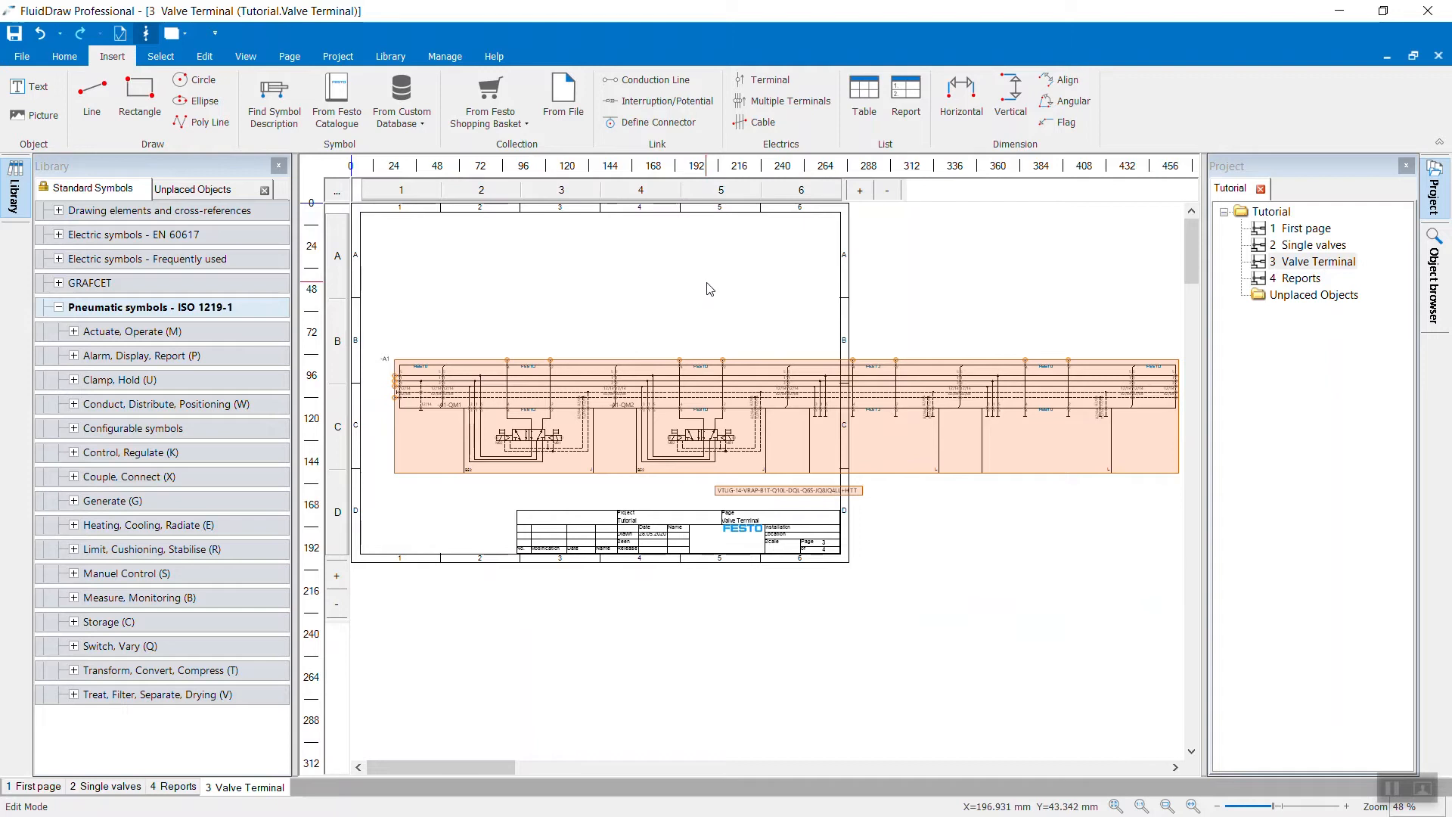
pyautogui.moveTo(701, 289)
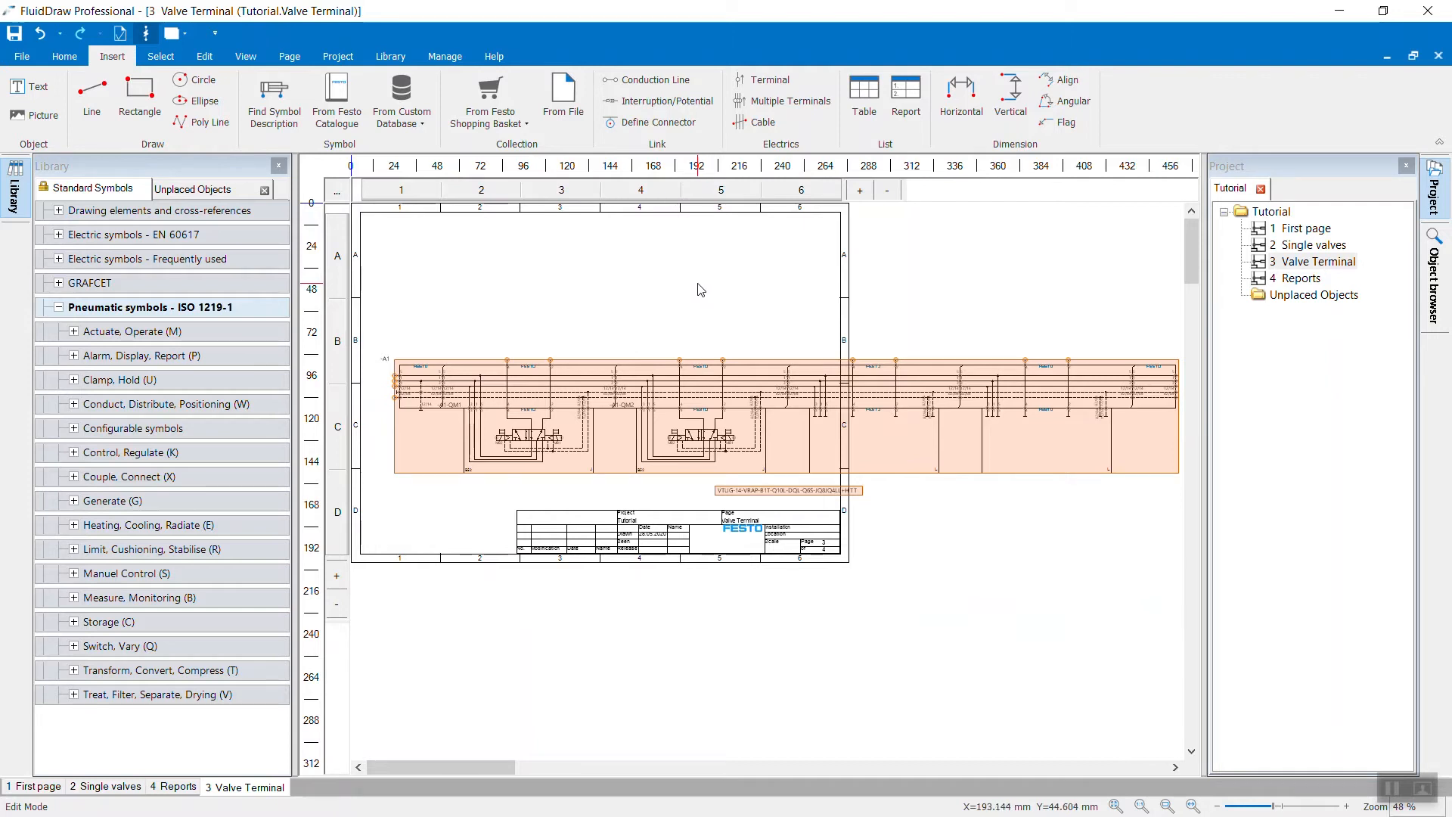
pyautogui.moveTo(696, 292)
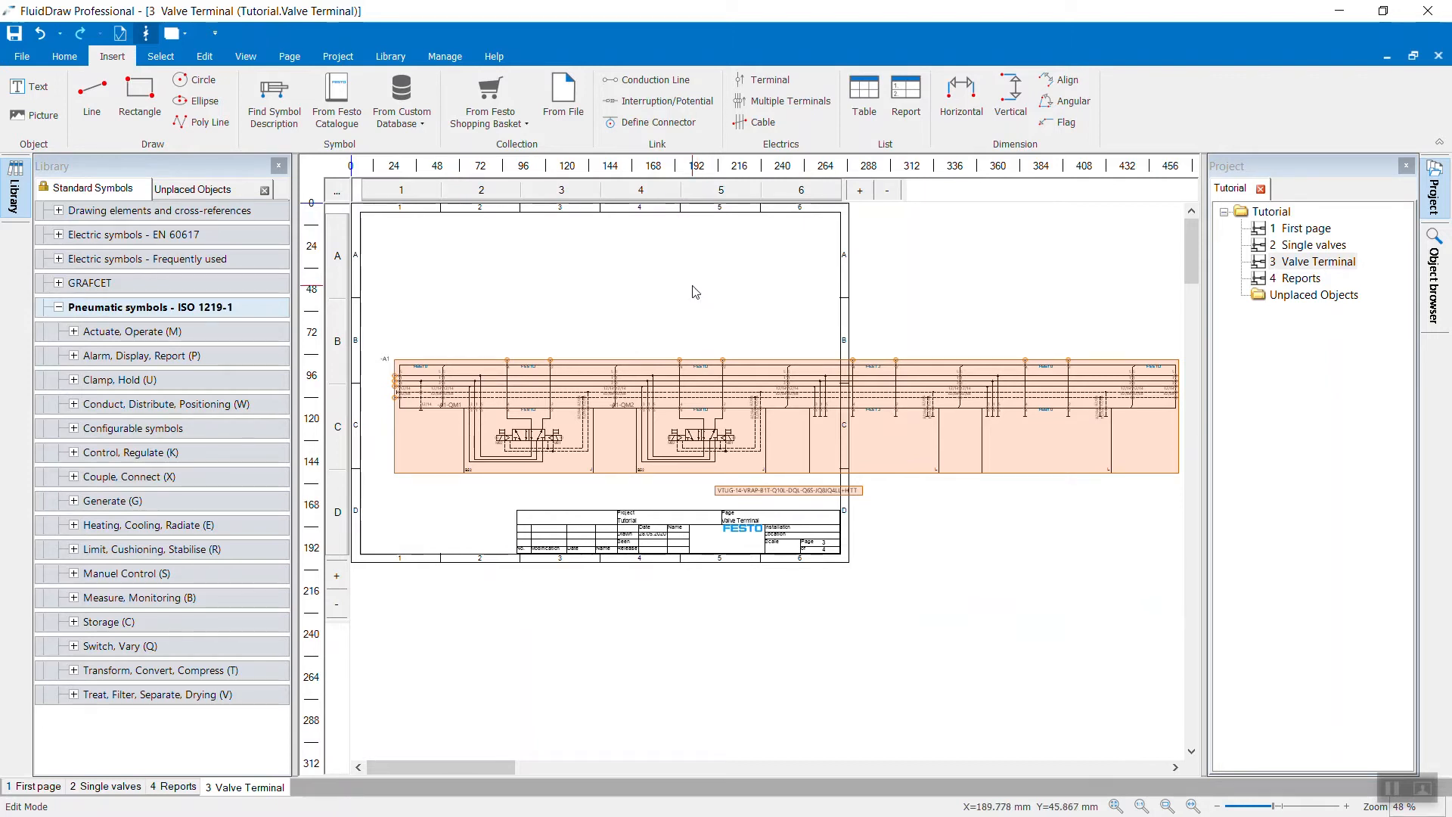
pyautogui.moveTo(692, 307)
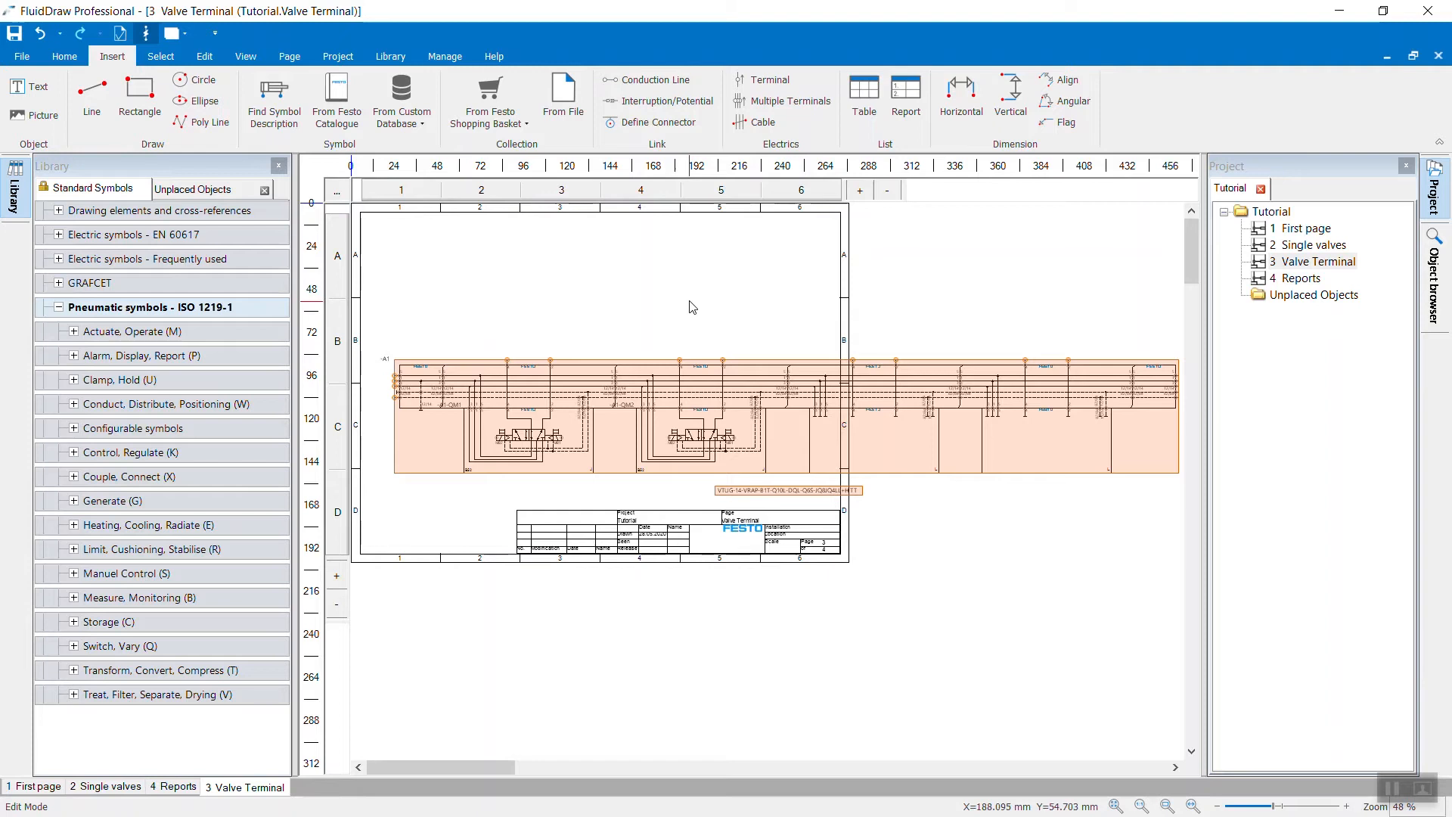
pyautogui.moveTo(690, 330)
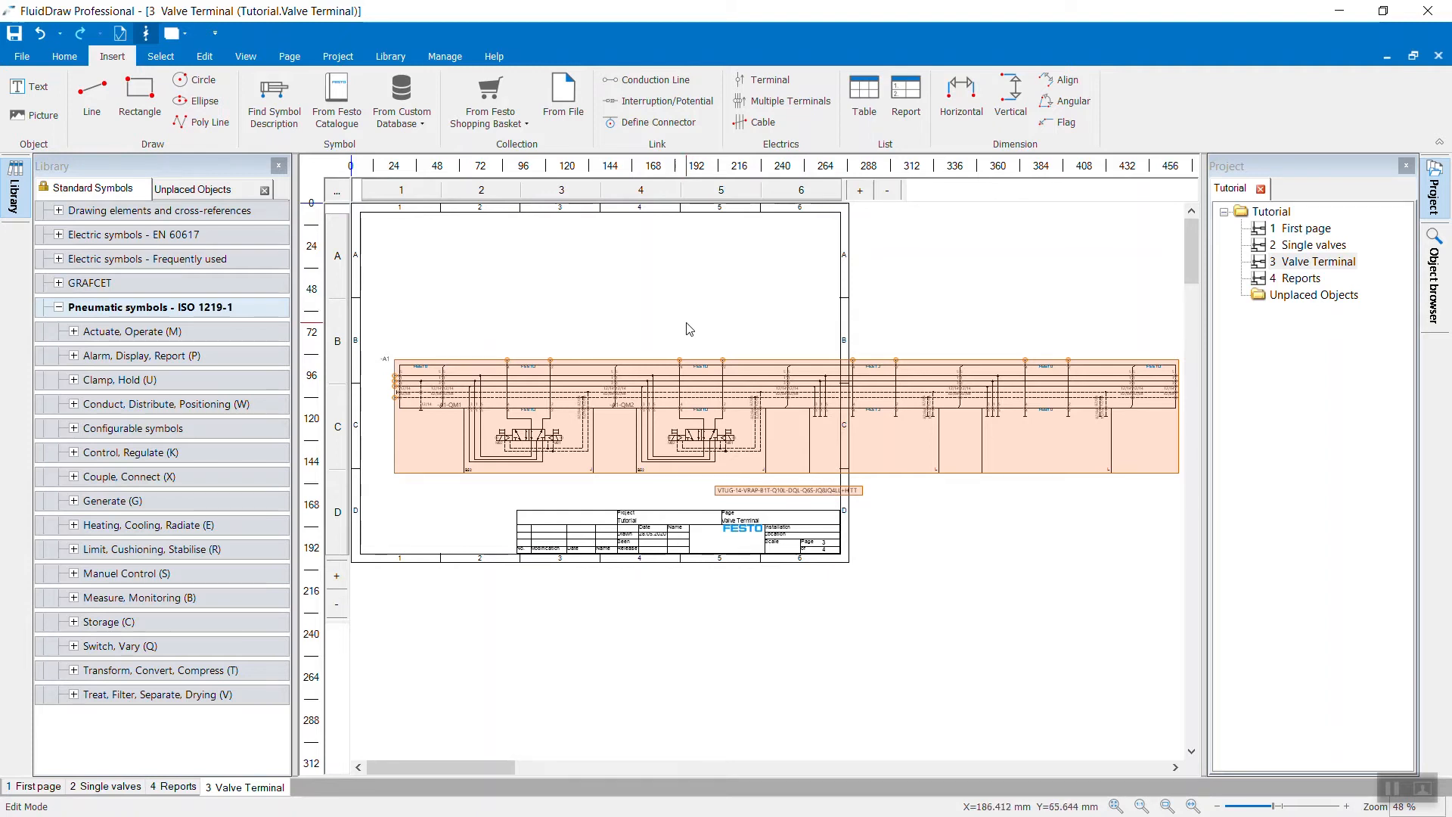
pyautogui.click(662, 389)
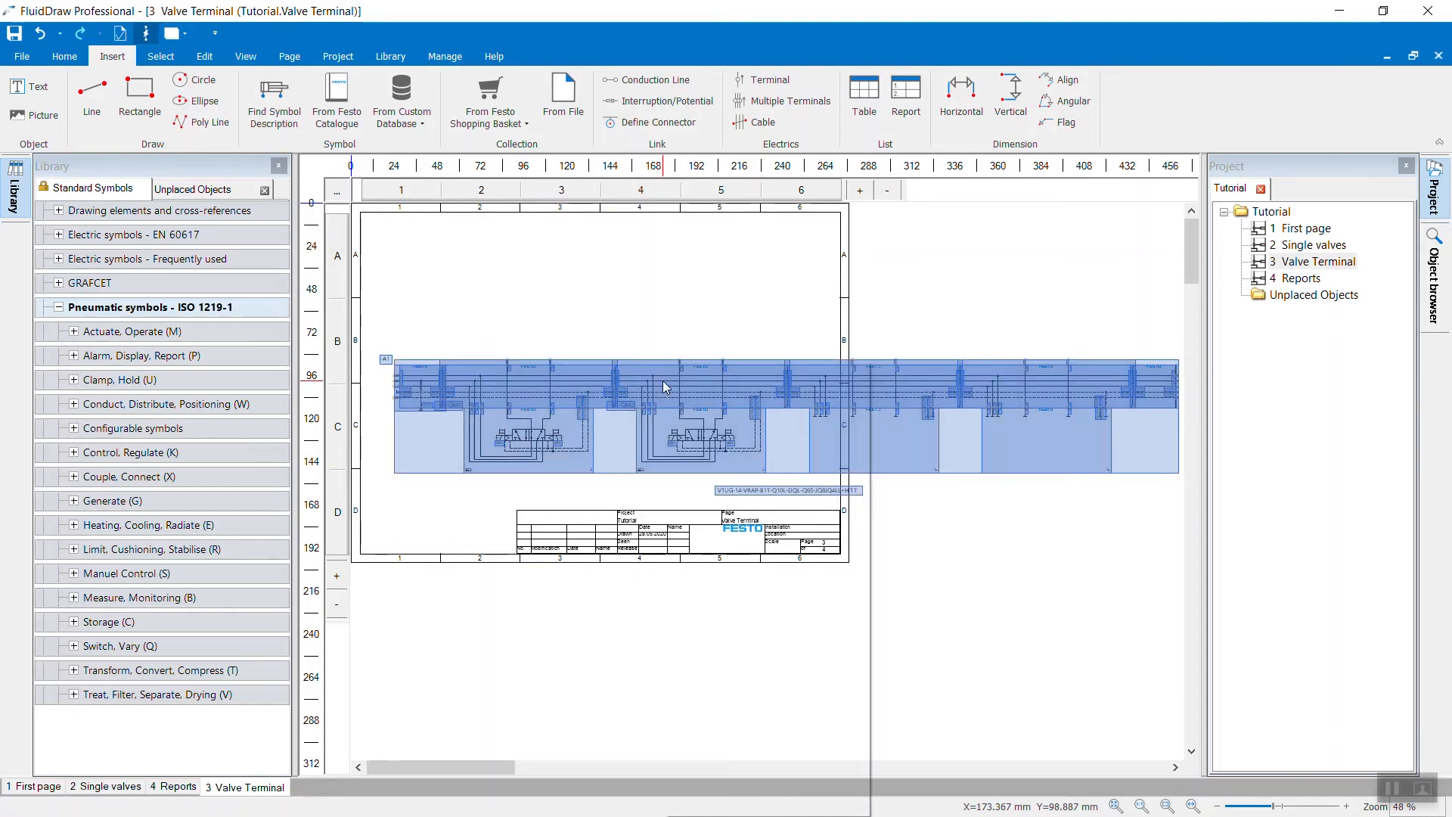
# Start Distribute to multiple pages from the valve terminal's context menu.
pyautogui.rightClick(663, 385)
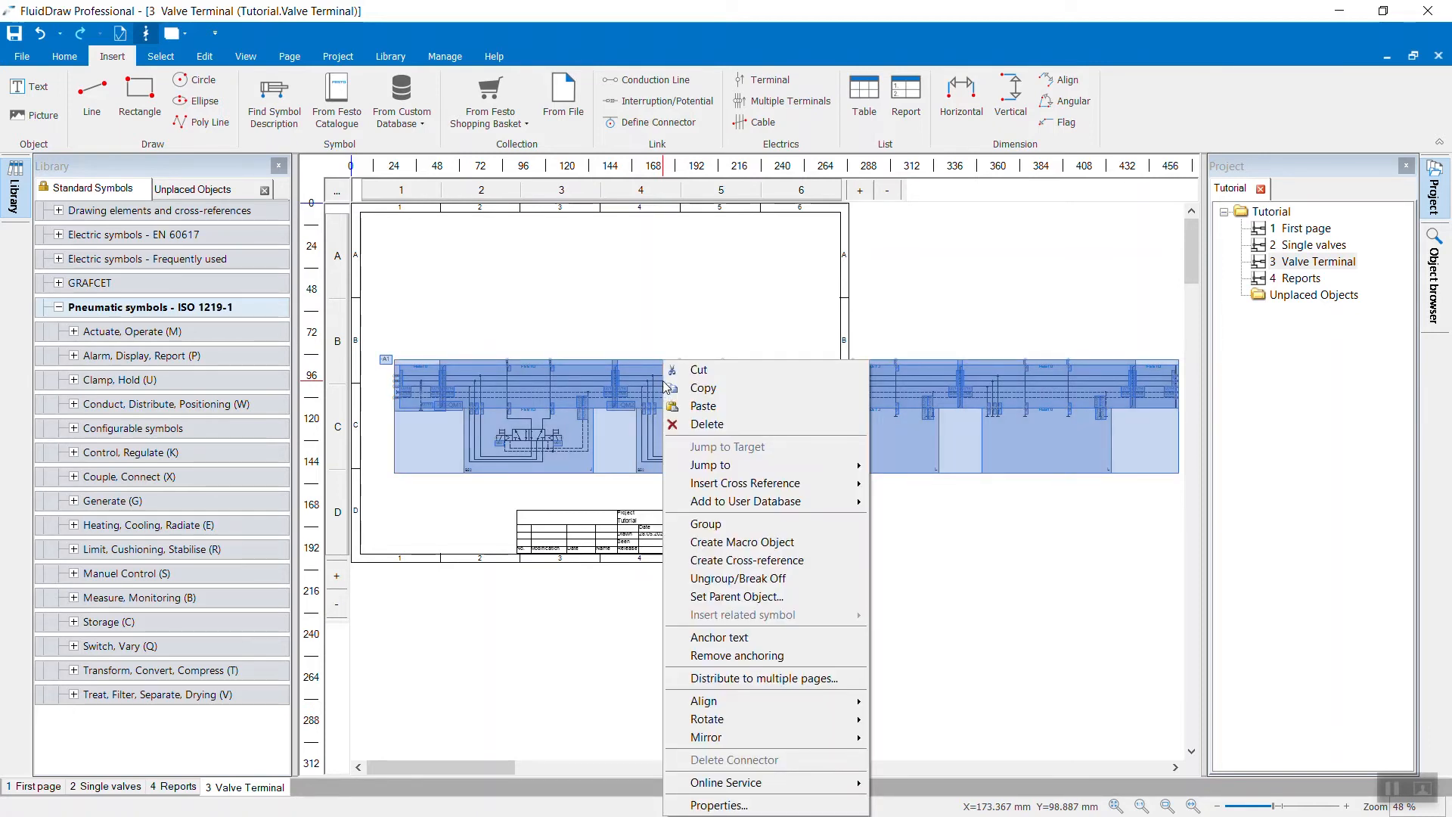
pyautogui.moveTo(776, 675)
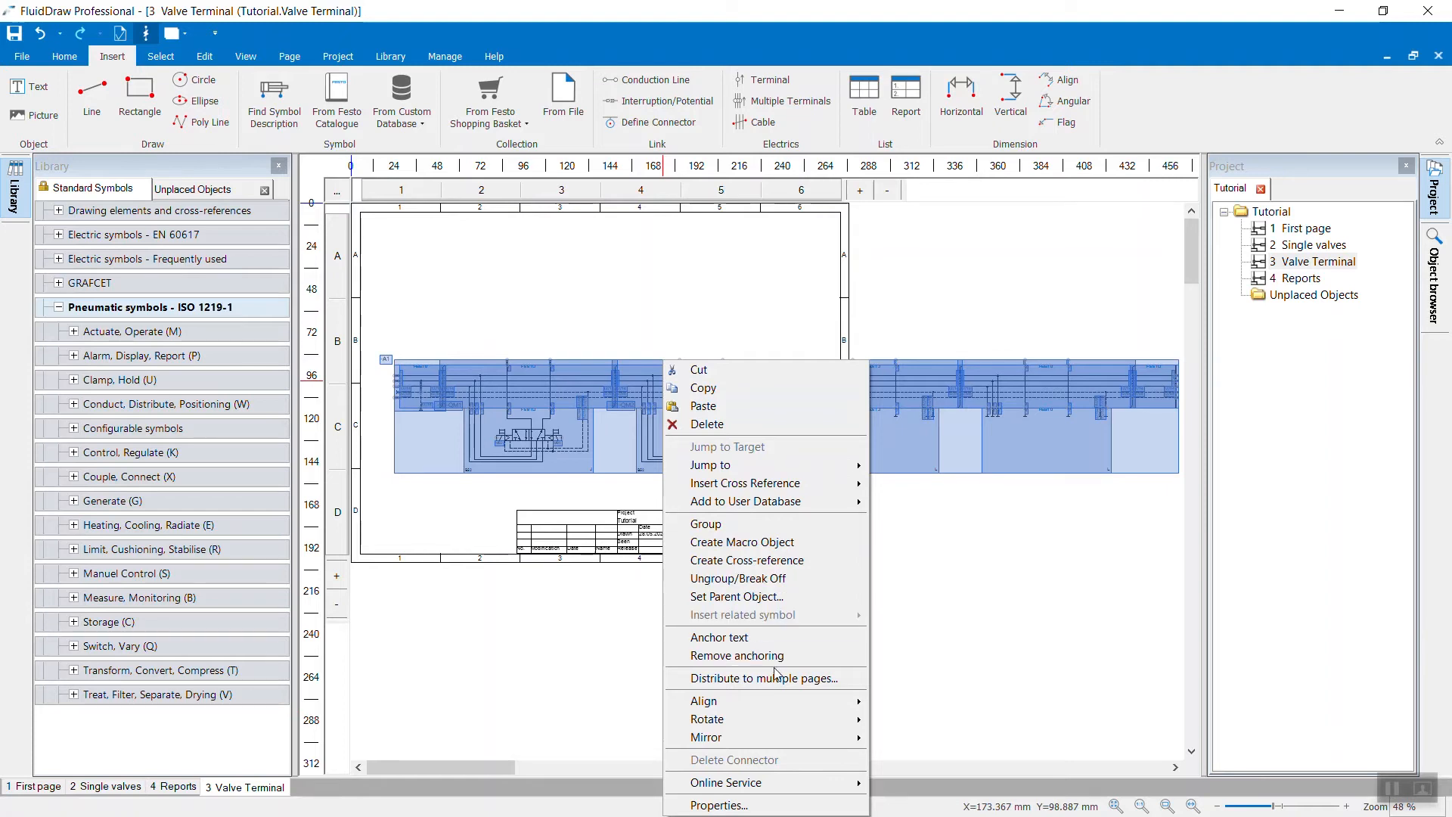
pyautogui.moveTo(781, 678)
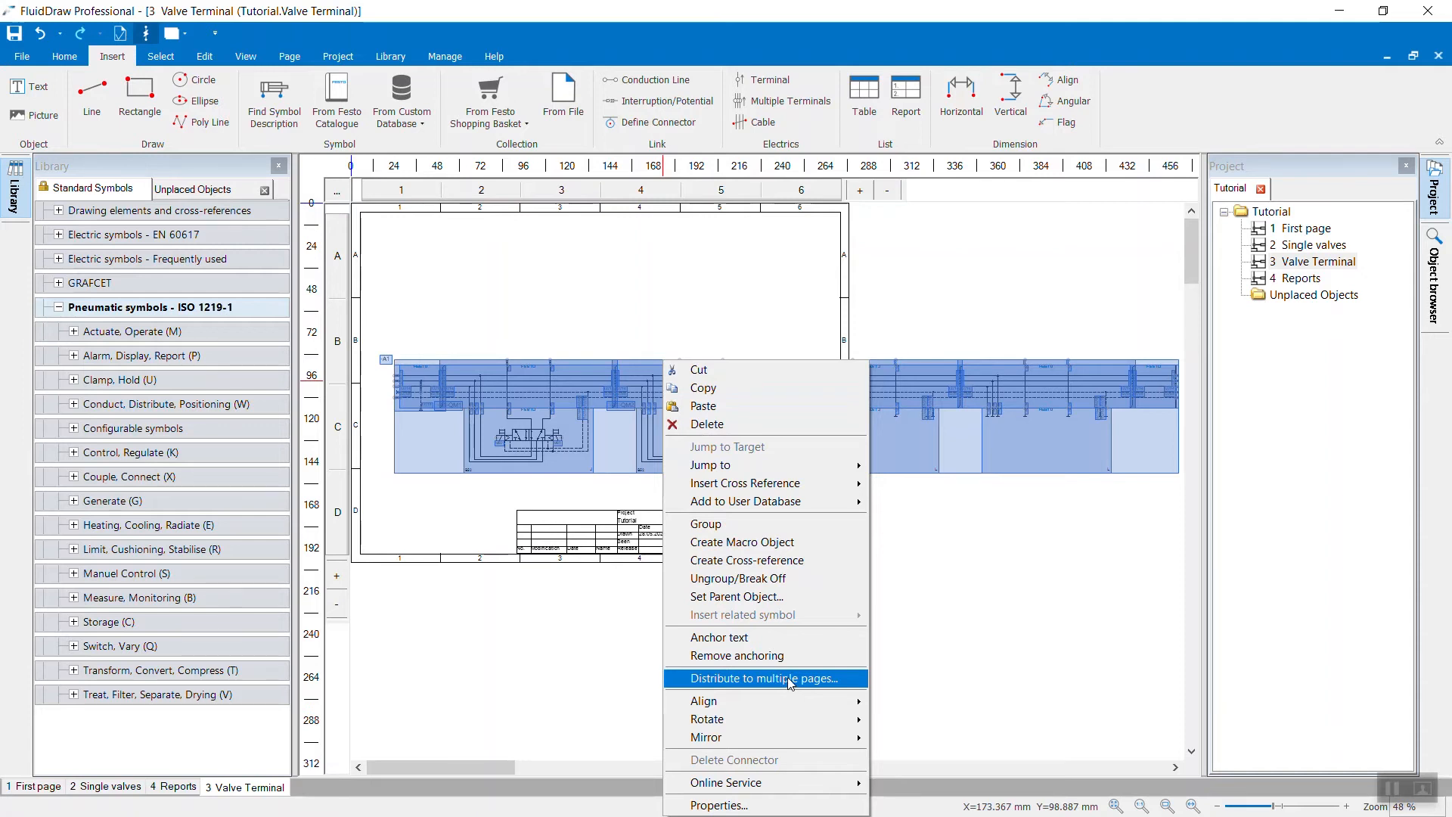
pyautogui.click(752, 678)
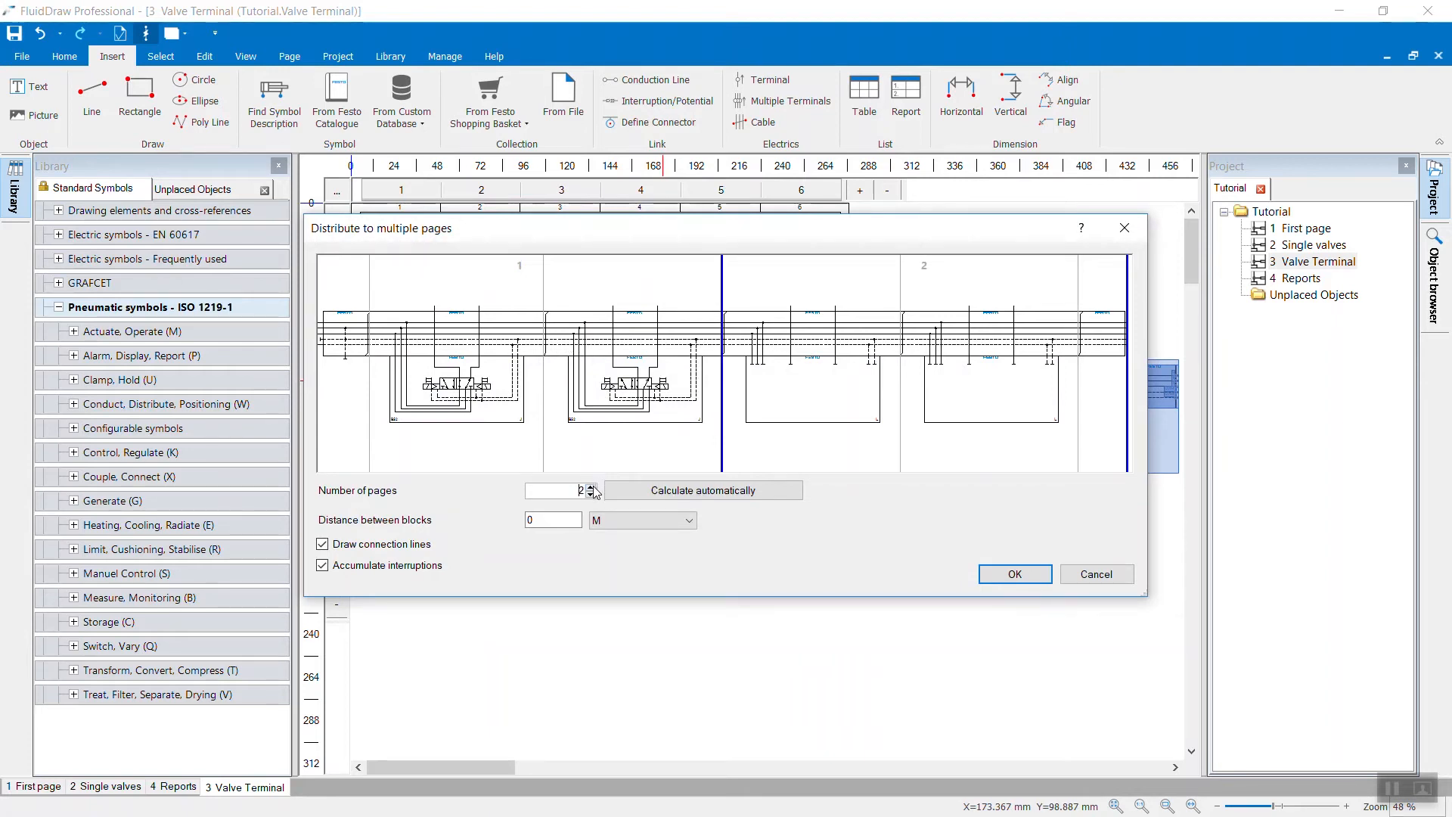
pyautogui.click(593, 485)
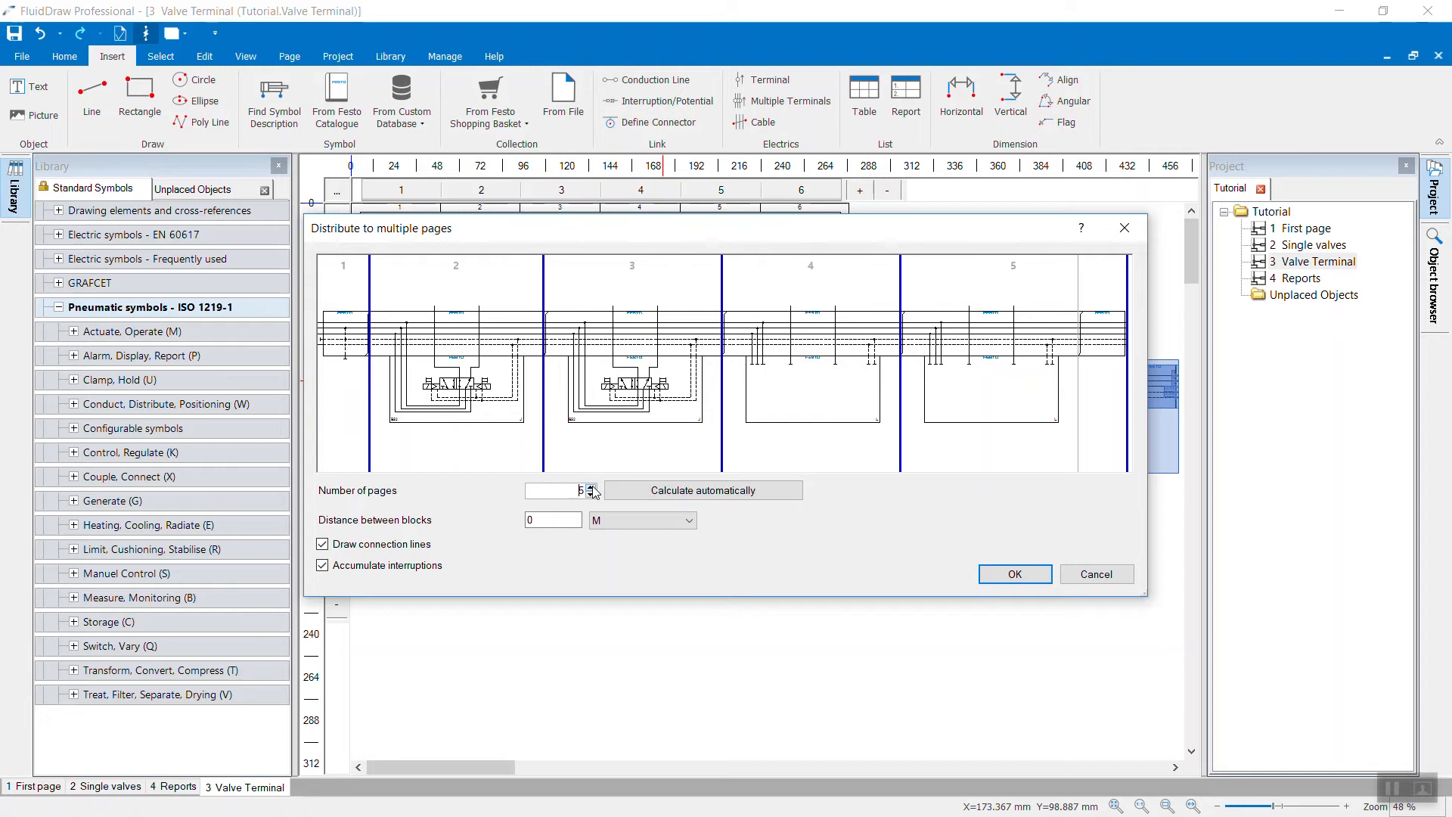
pyautogui.click(591, 493)
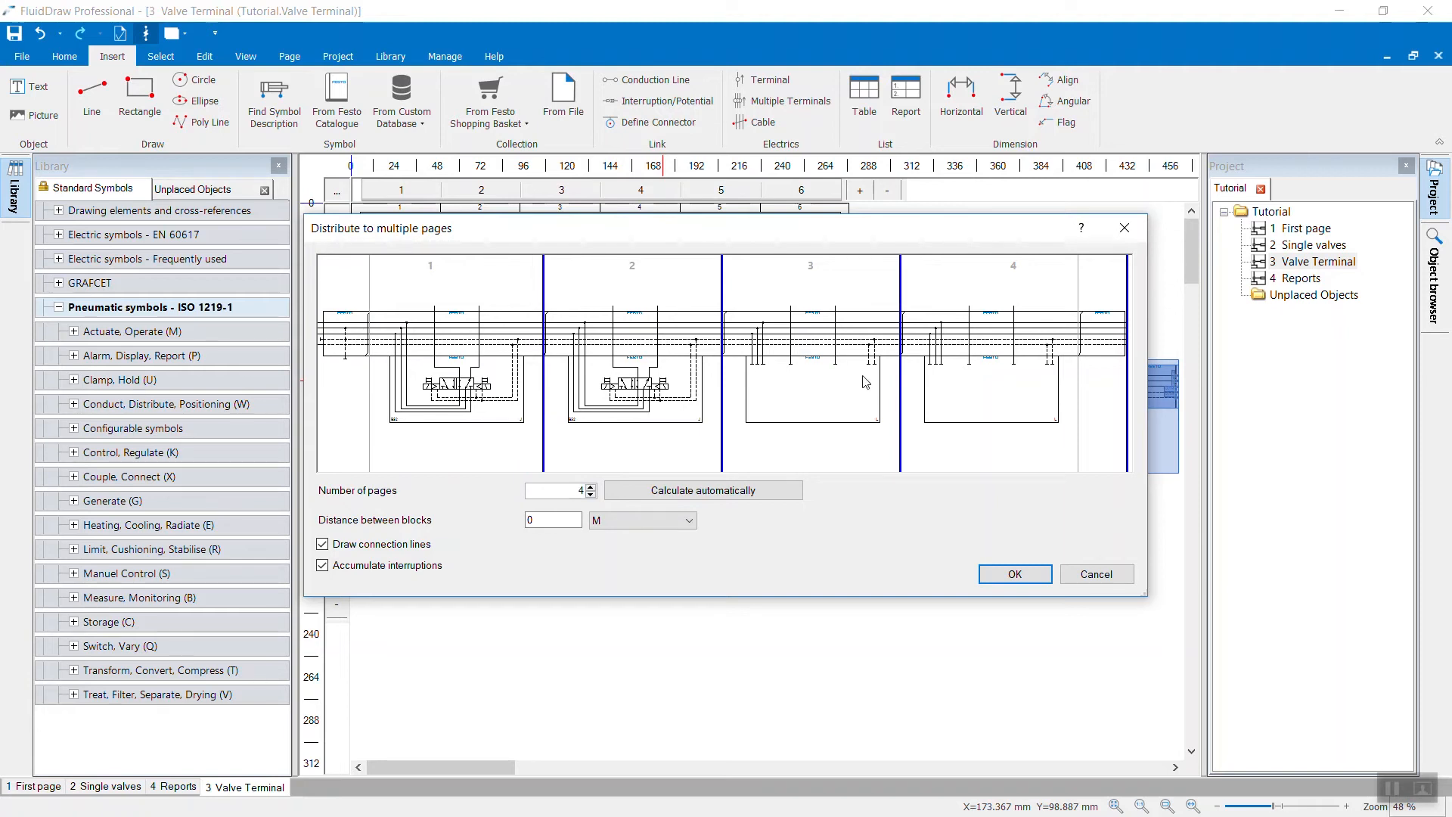
pyautogui.click(702, 491)
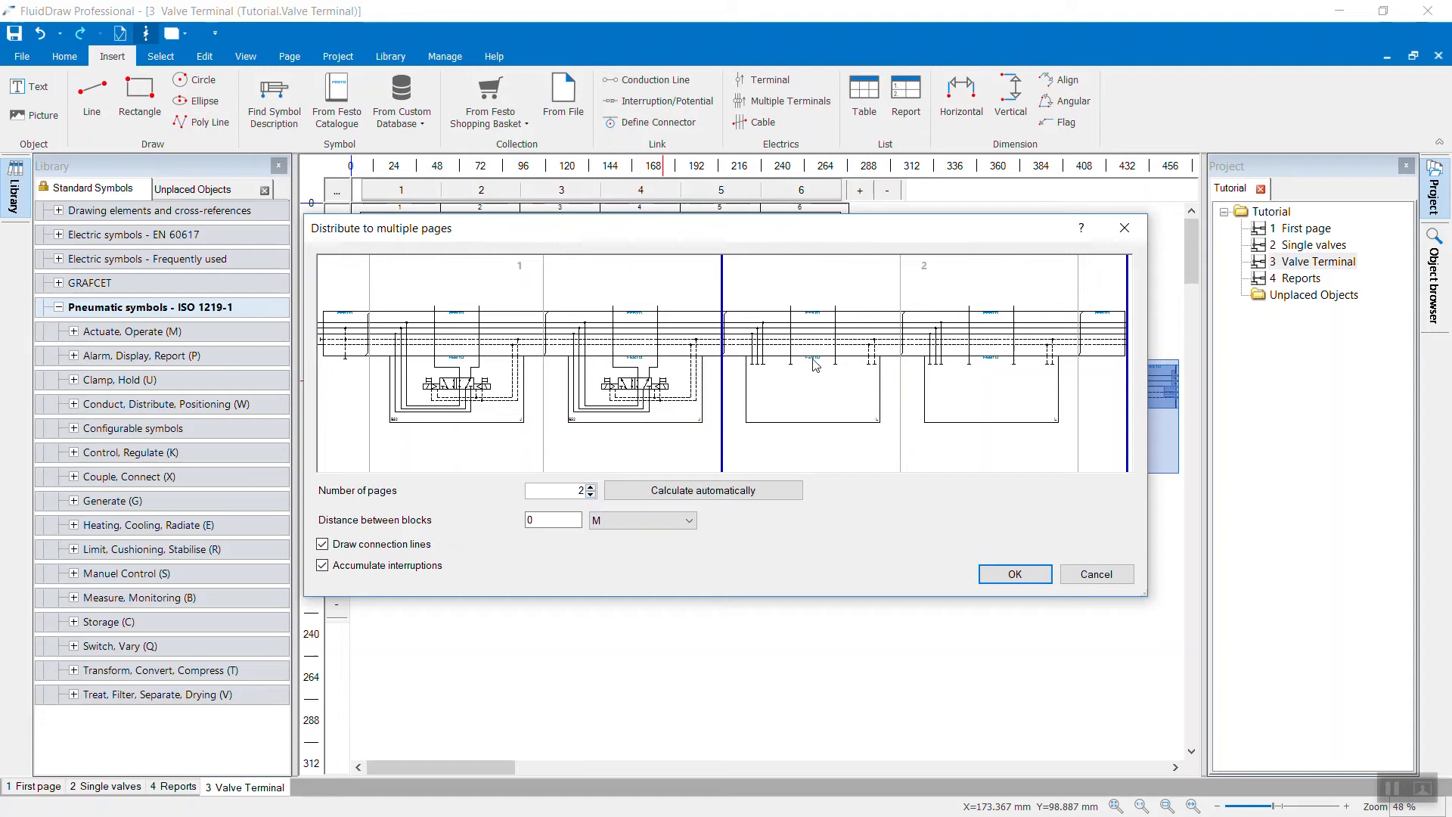
pyautogui.moveTo(1015, 575)
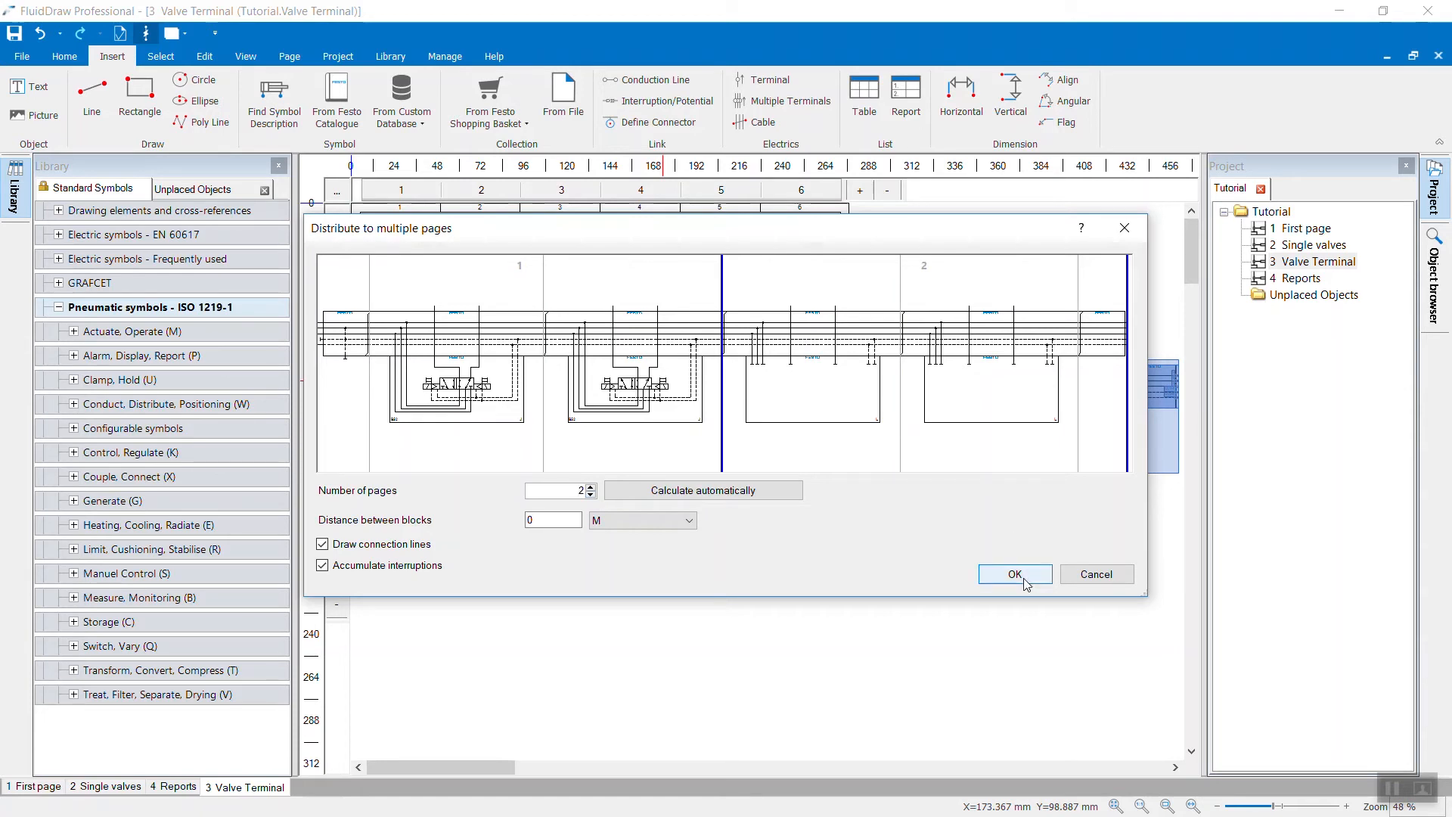
# Confirm the two-page split and select the cross-reference /5.C1 at the terminal's right end.
pyautogui.click(1015, 573)
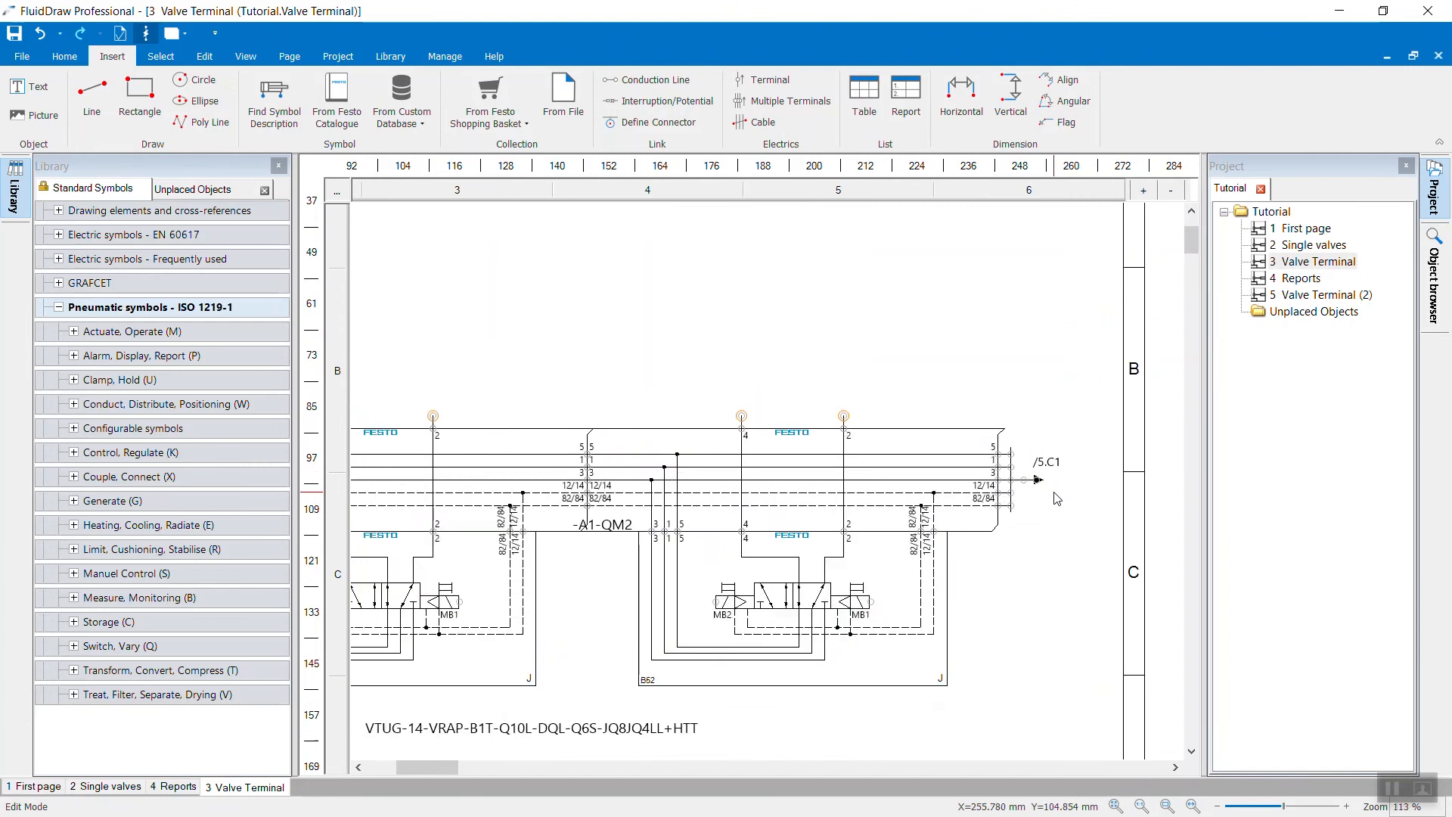
pyautogui.click(1045, 462)
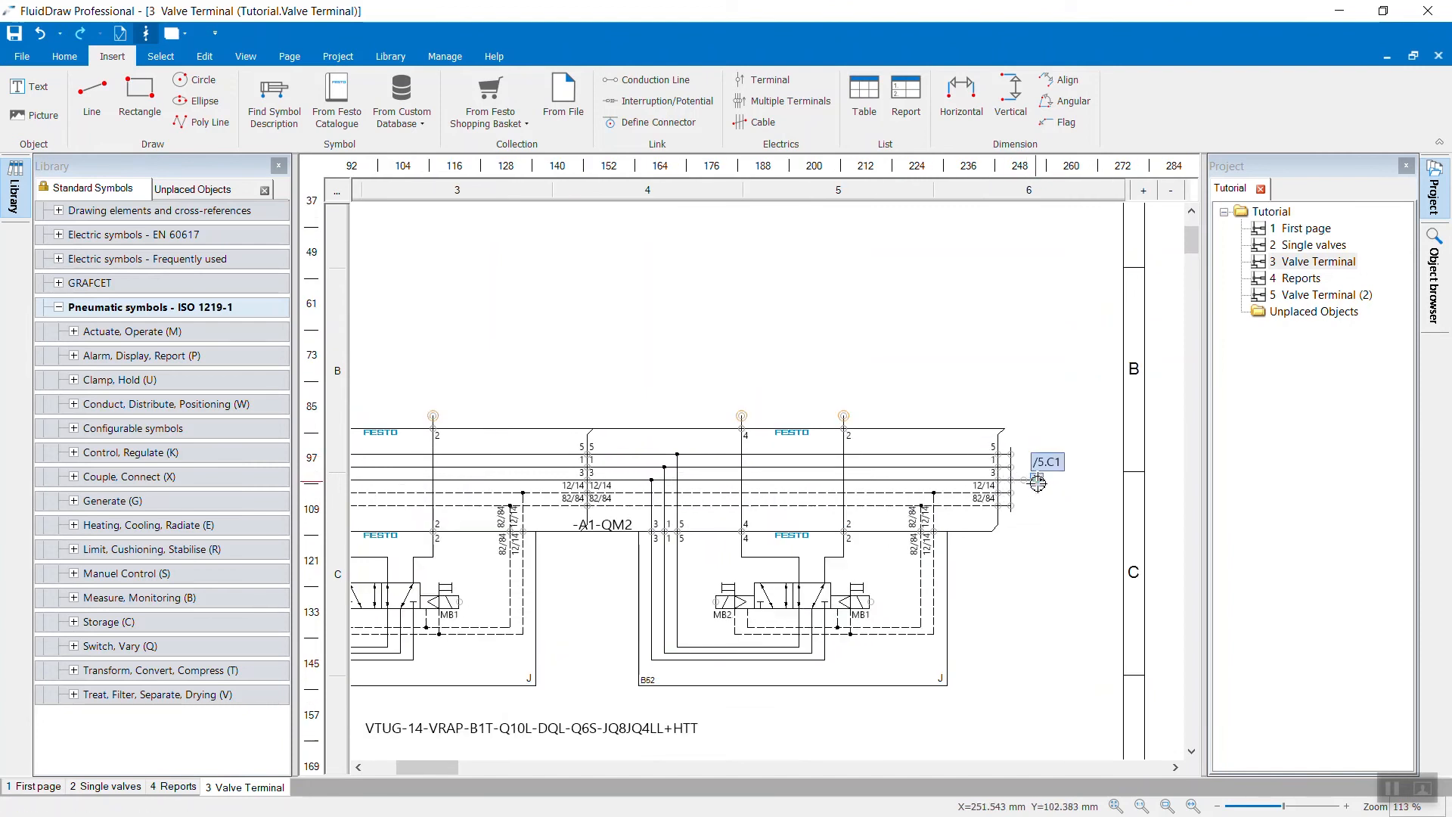
# Jump to Target from page 3's cross-reference to page 5, then back from page 5 to page 3.
pyautogui.rightClick(1038, 481)
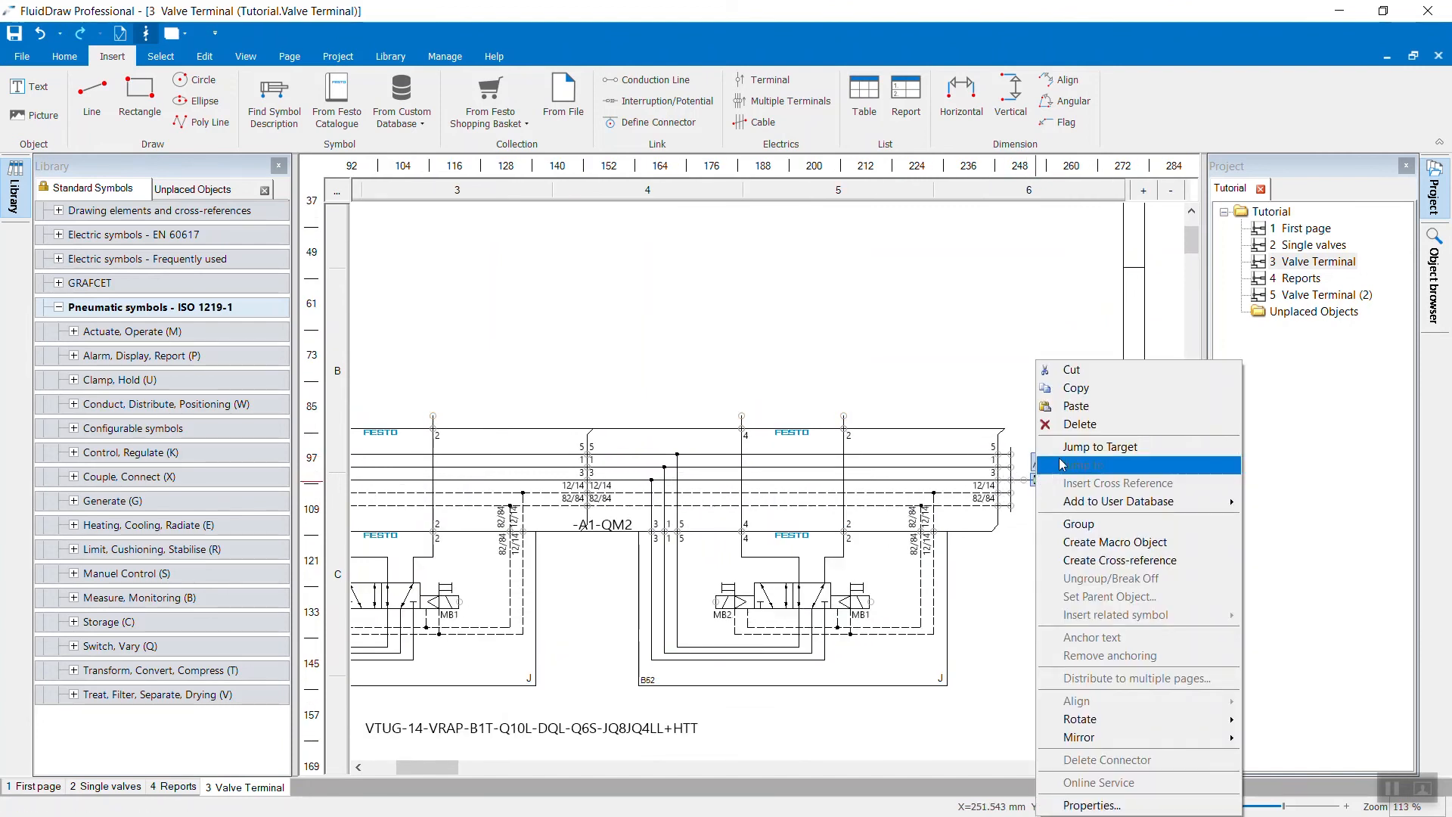
pyautogui.click(1103, 444)
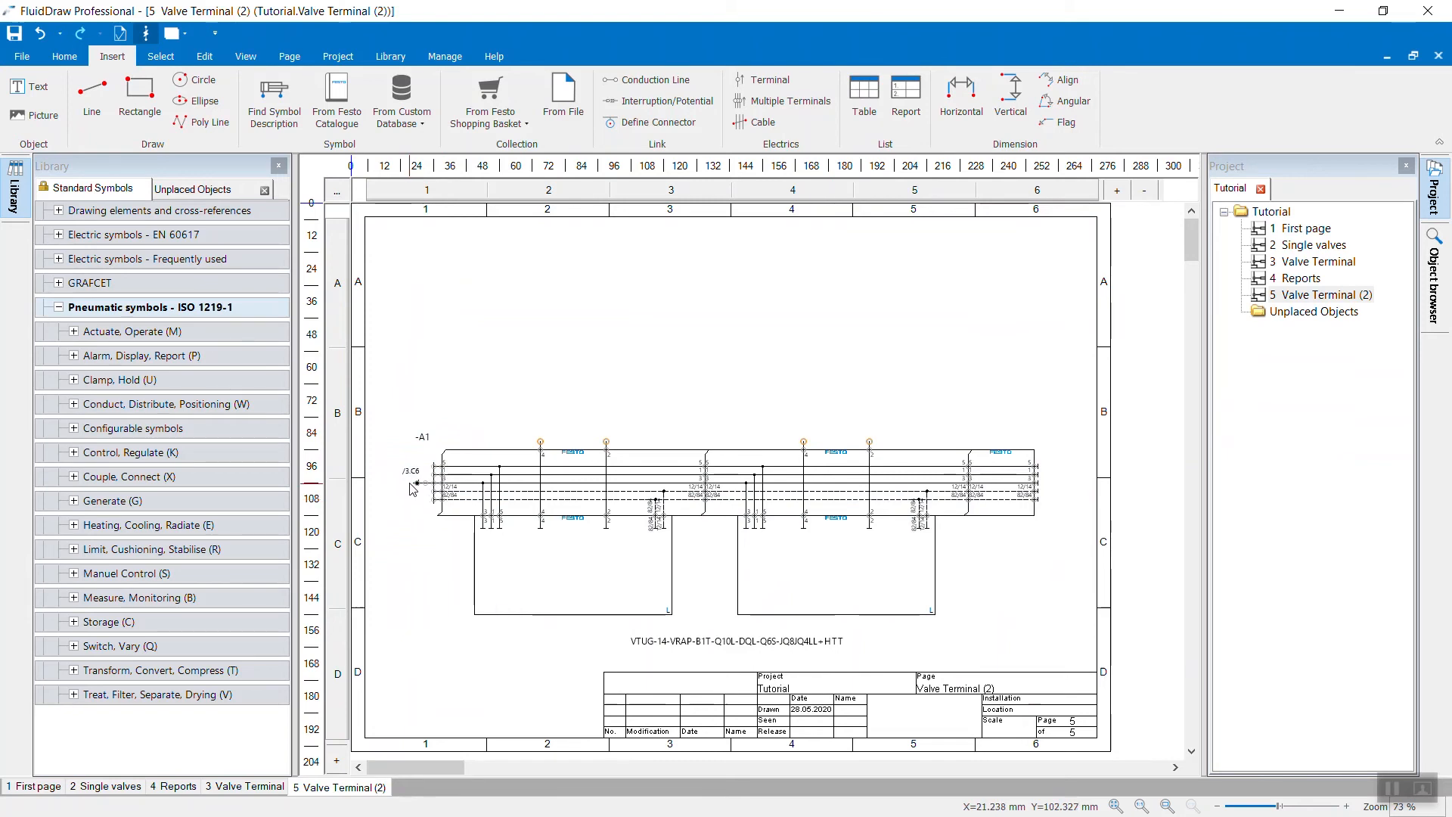
pyautogui.moveTo(417, 491)
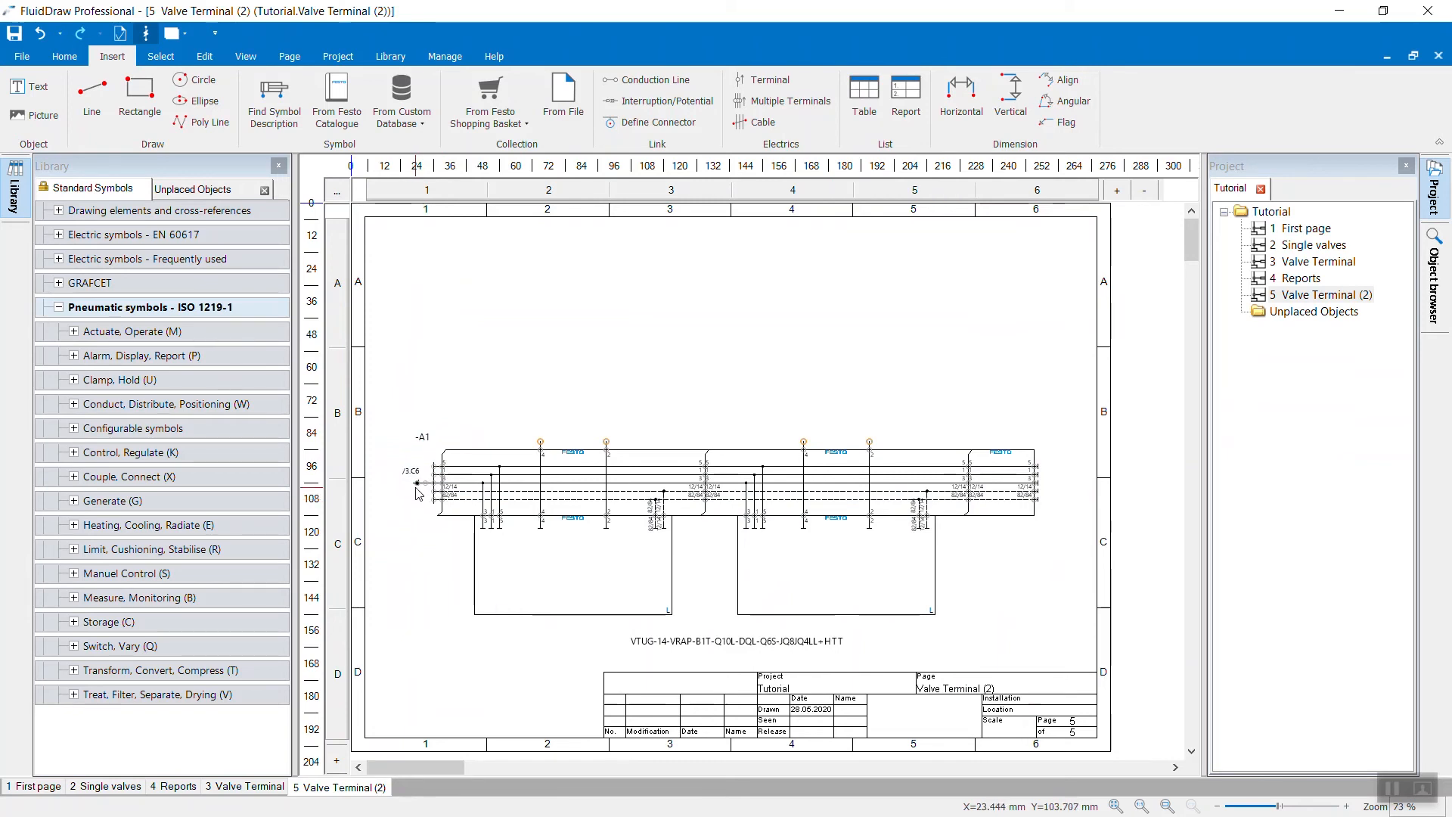
pyautogui.rightClick(418, 486)
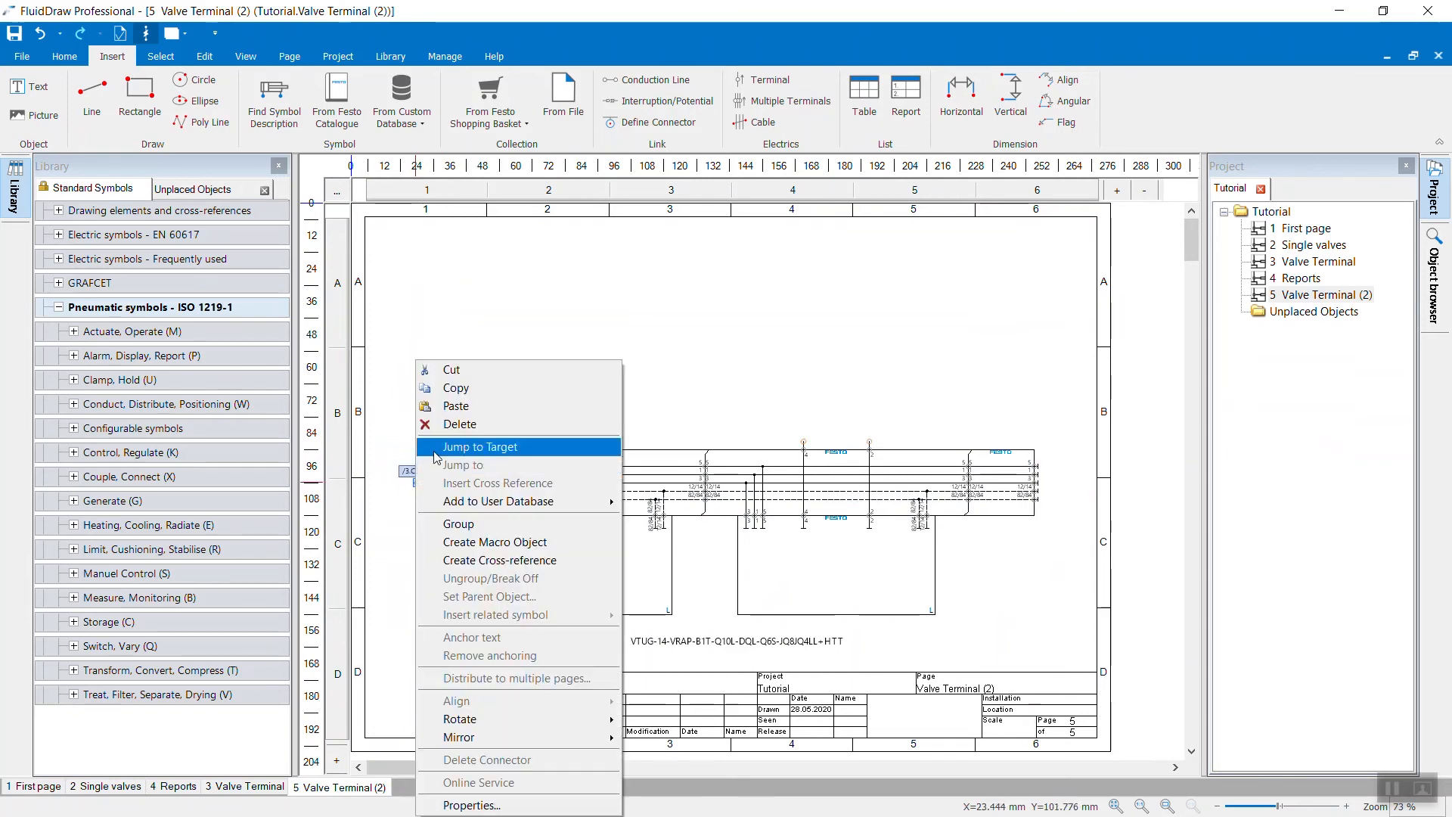
pyautogui.click(479, 447)
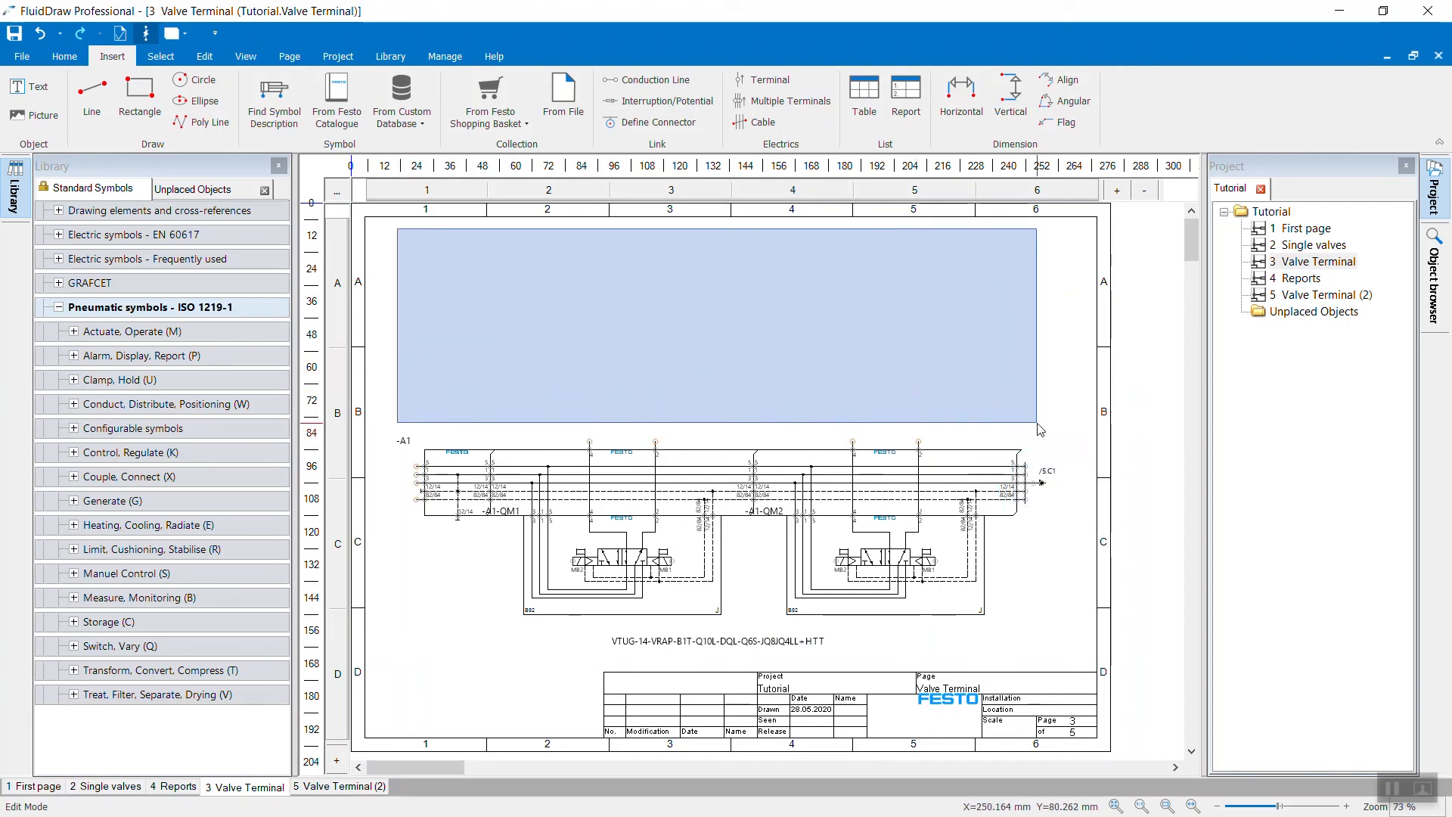
pyautogui.click(1040, 428)
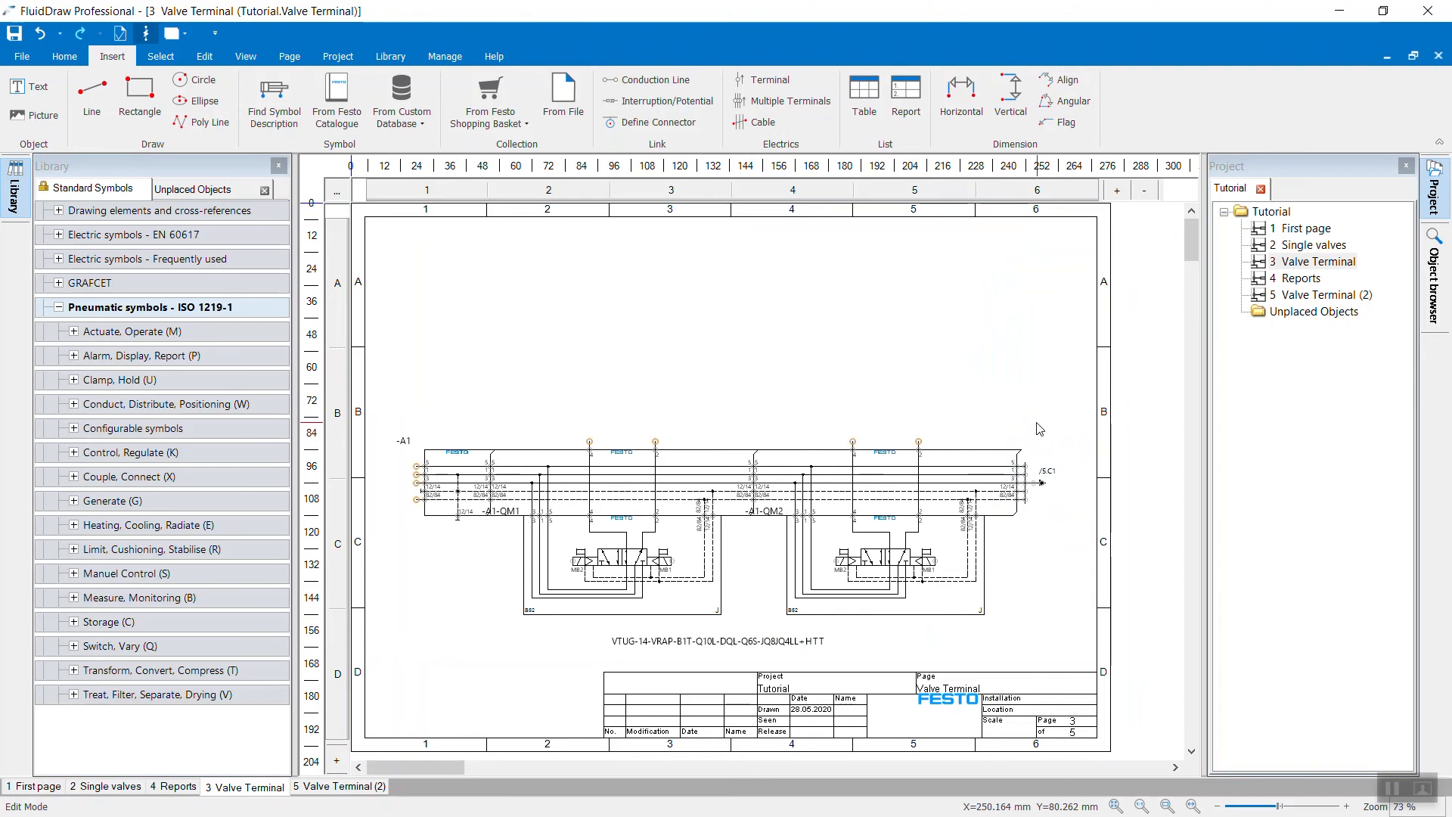
pyautogui.moveTo(1038, 424)
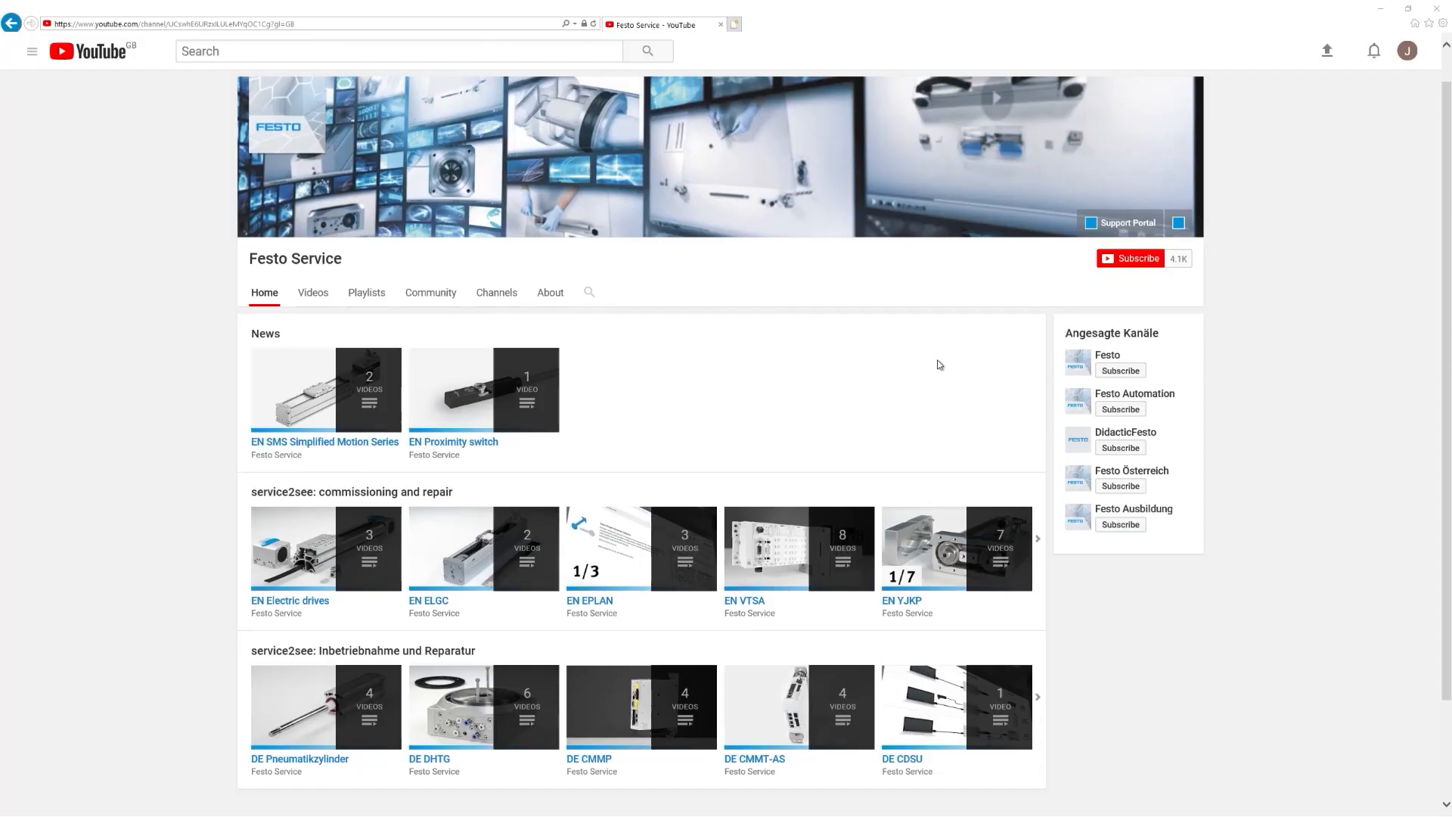
pyautogui.moveTo(1130, 258)
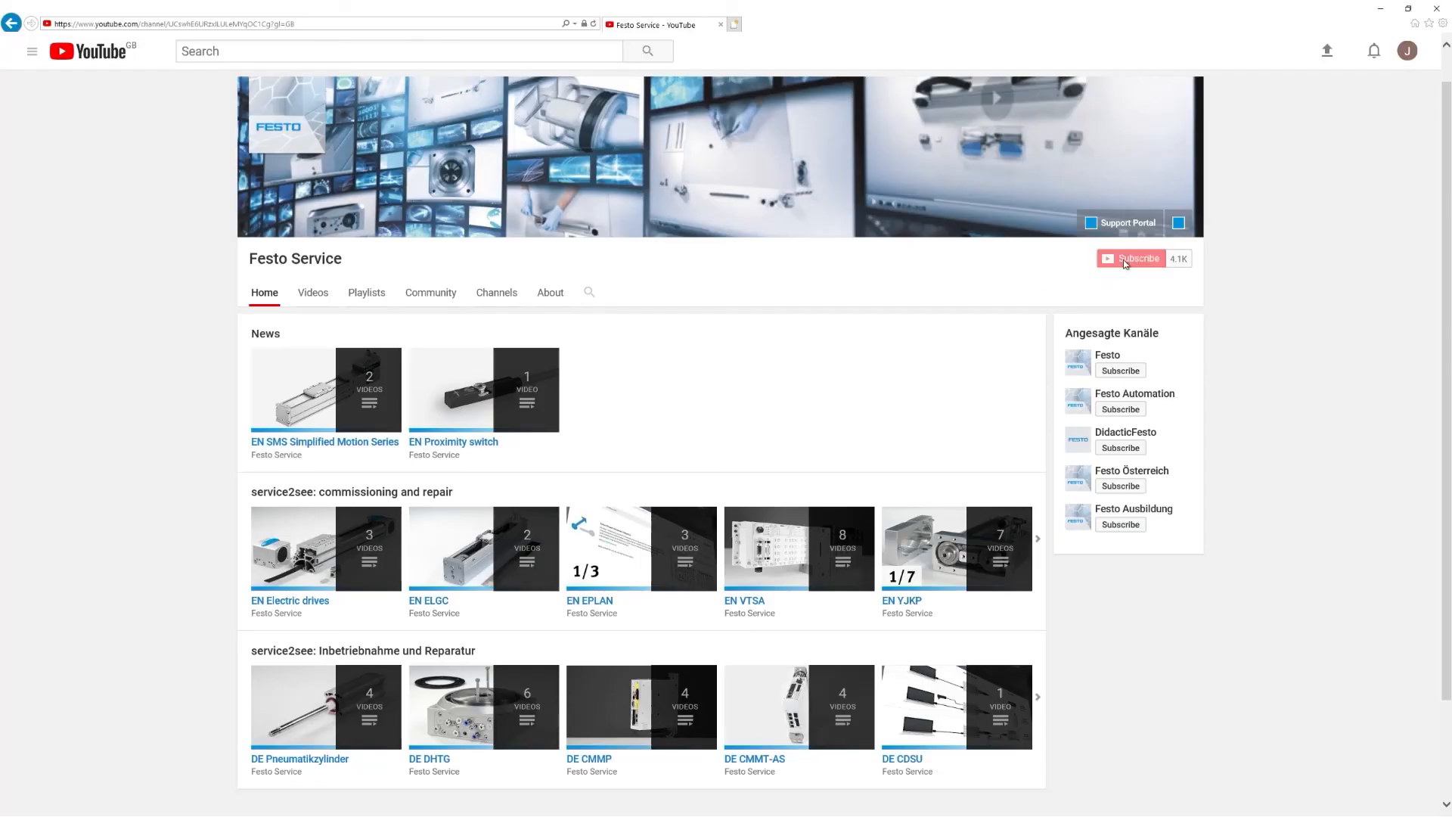
# Subscribe to the Festo Service YouTube channel.
pyautogui.click(1130, 259)
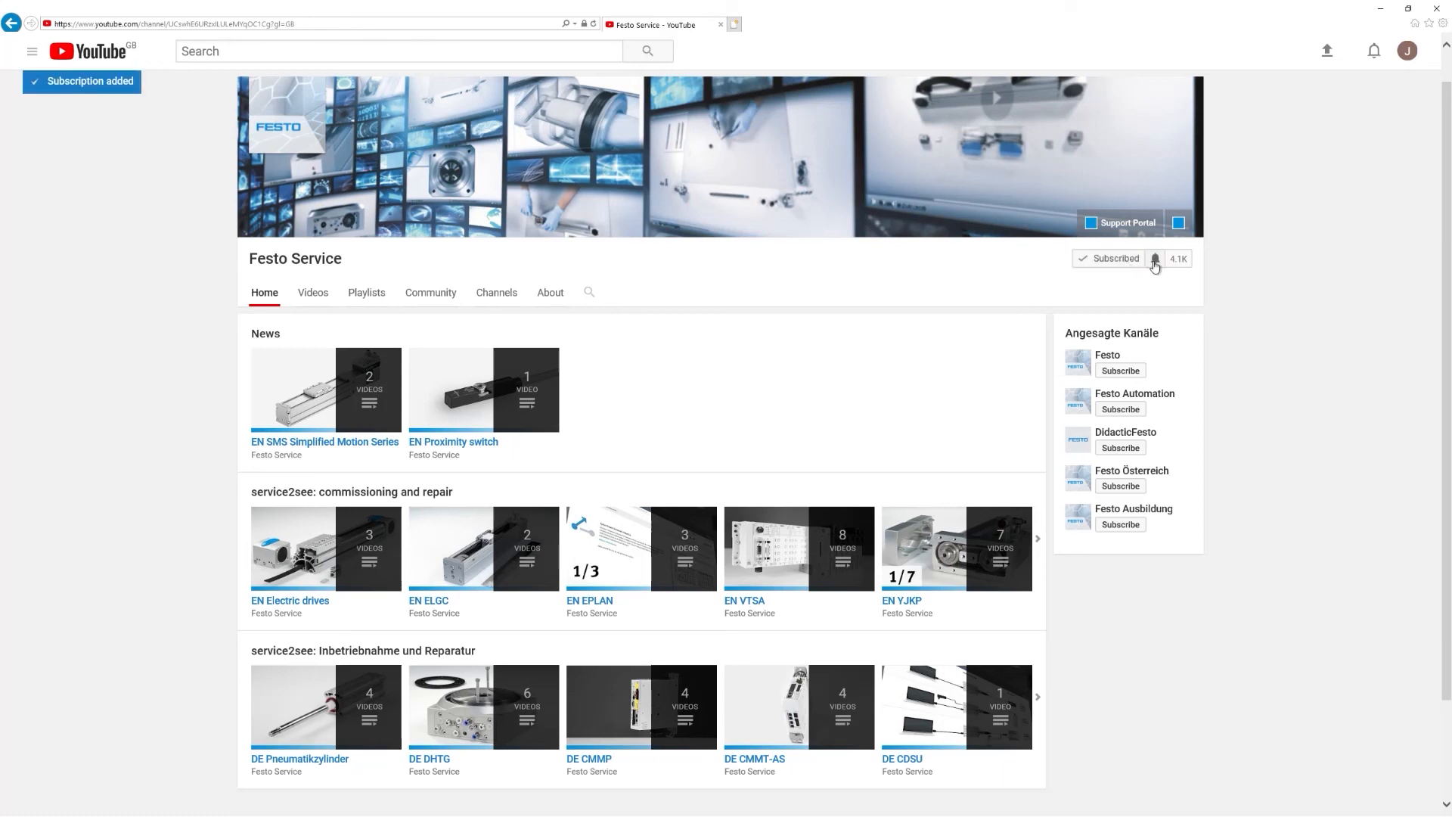